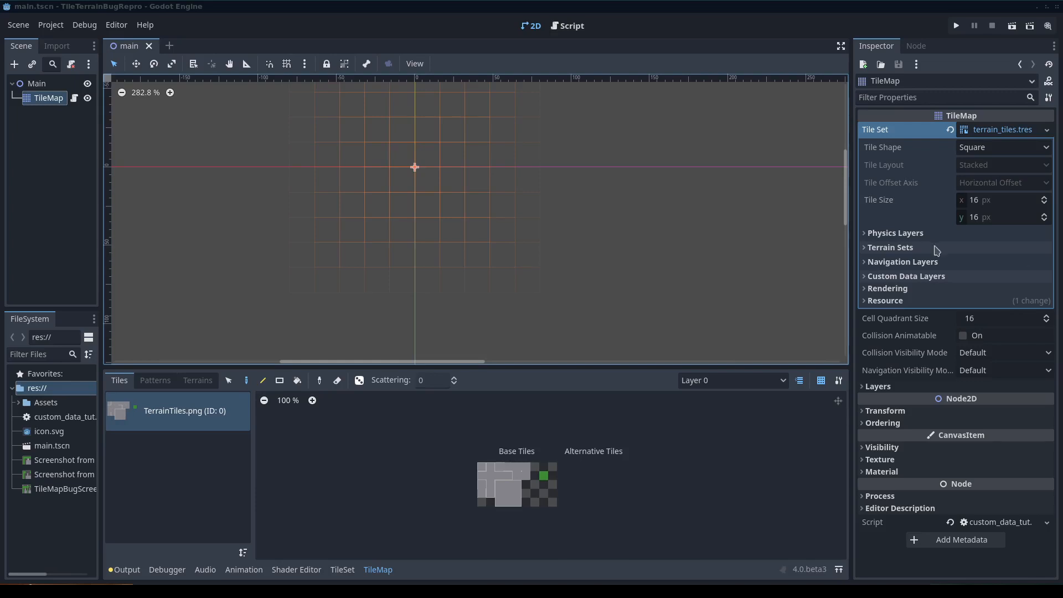
{"action": "mouse_move", "coordinate": [626, 219]}
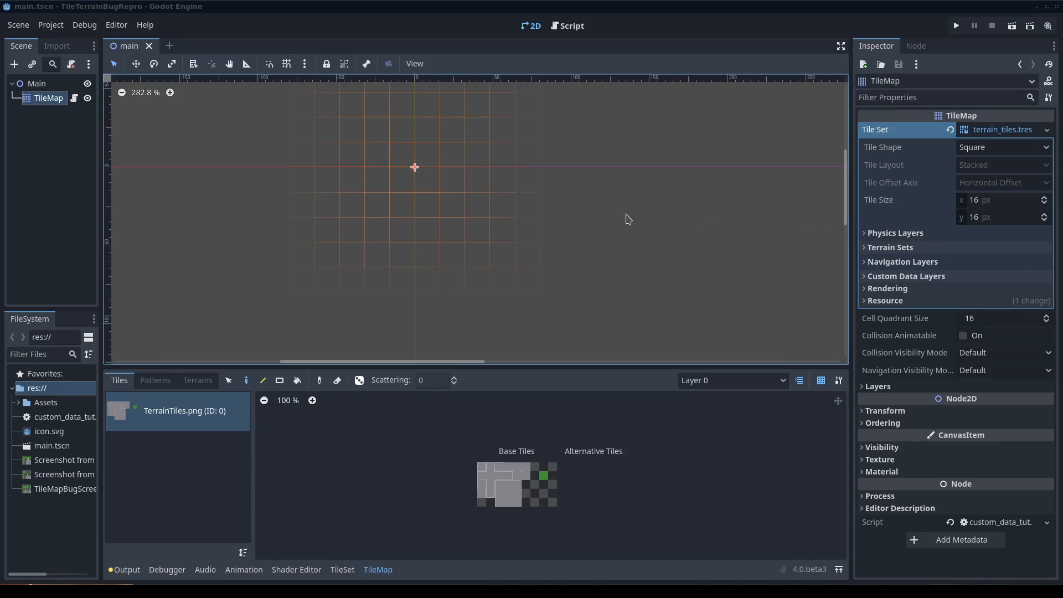
{"action": "mouse_move", "coordinate": [595, 146]}
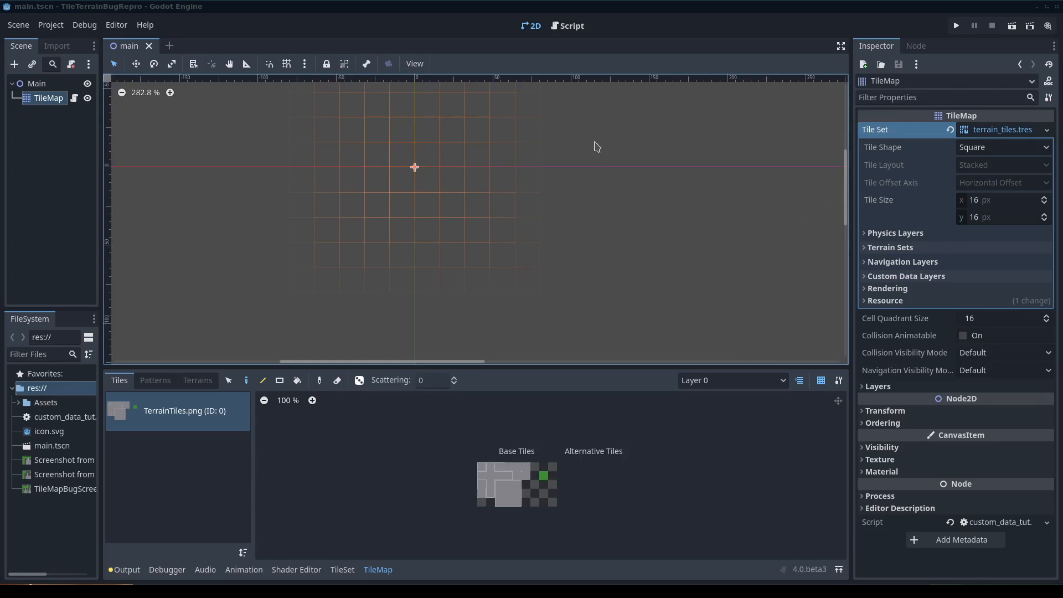
{"action": "mouse_move", "coordinate": [410, 30]}
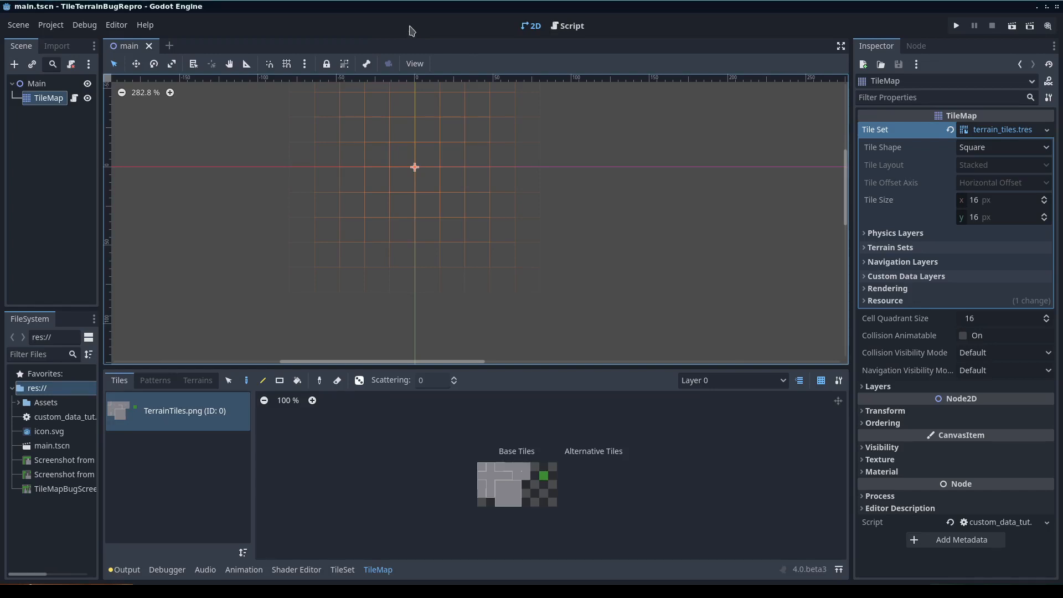
{"action": "mouse_move", "coordinate": [293, 169]}
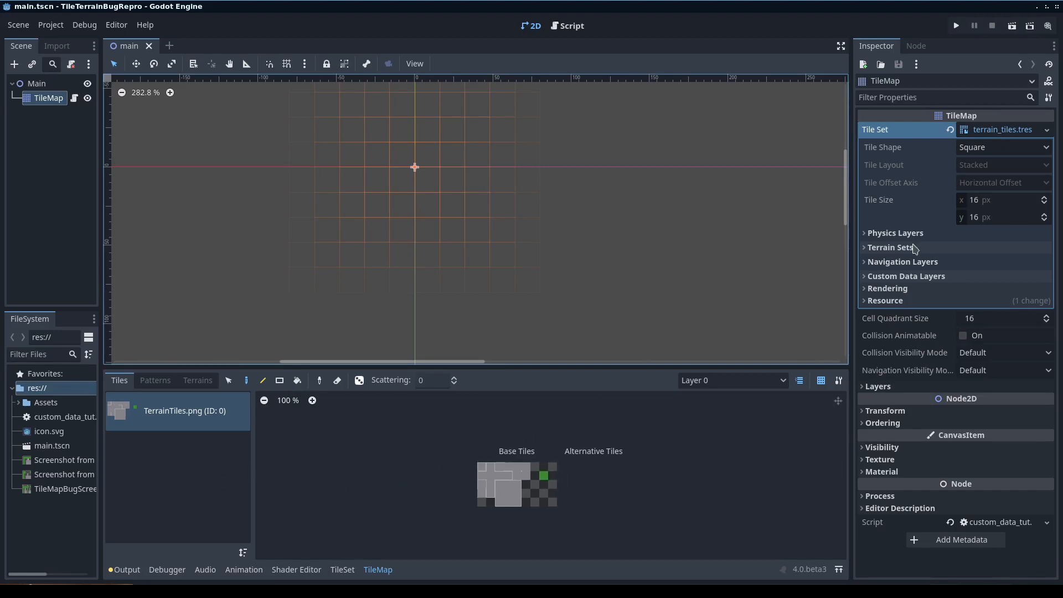
{"action": "mouse_move", "coordinate": [897, 293]}
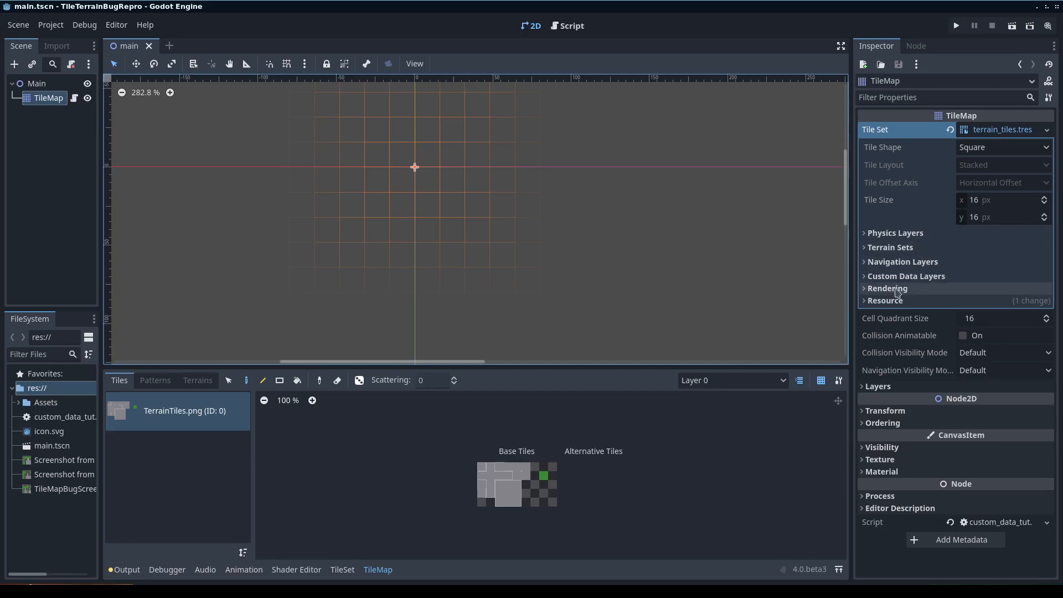
{"action": "mouse_move", "coordinate": [521, 244]}
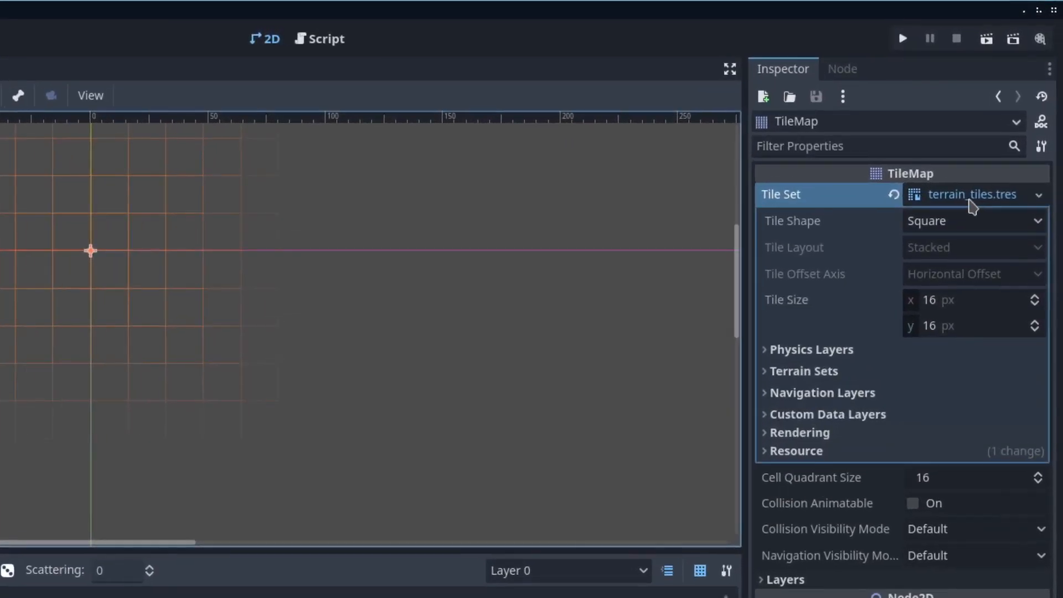
{"action": "mouse_move", "coordinate": [972, 195]}
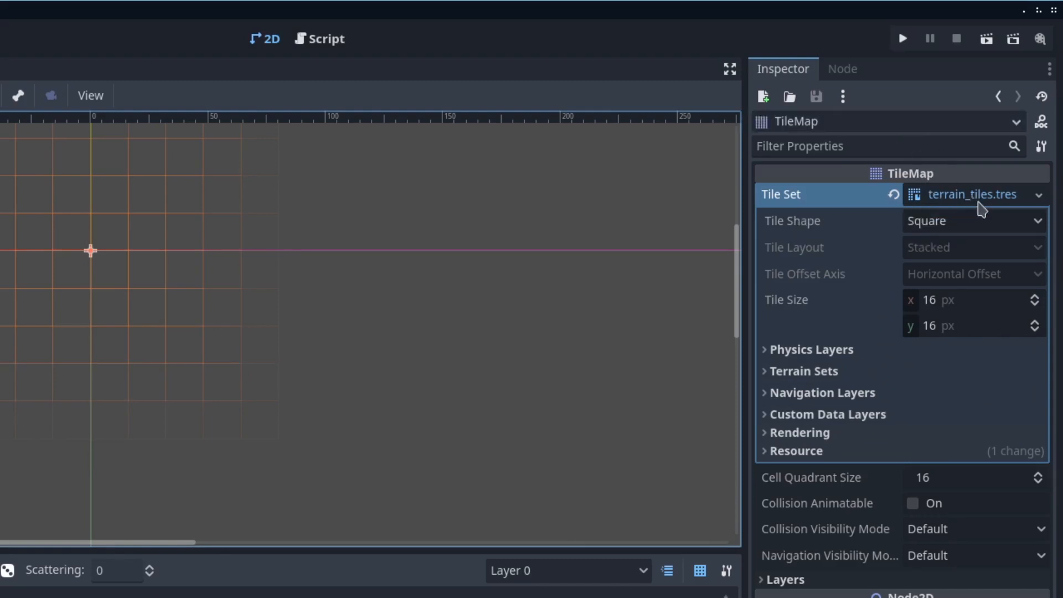
{"action": "mouse_move", "coordinate": [834, 422]}
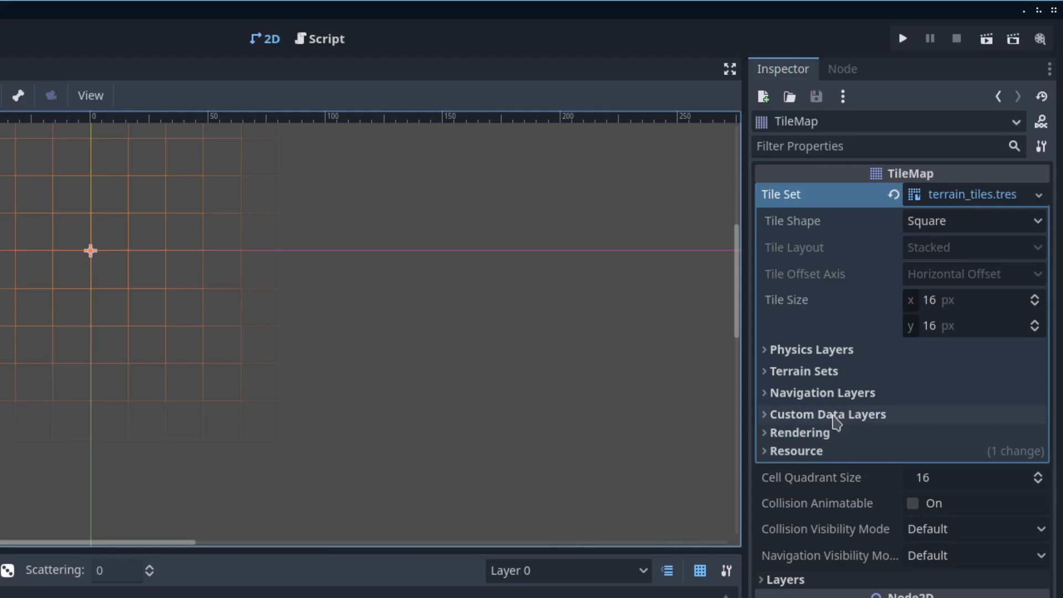
Add a String-type custom data layer named test_data to the tile set.
{"action": "left_click", "coordinate": [827, 414]}
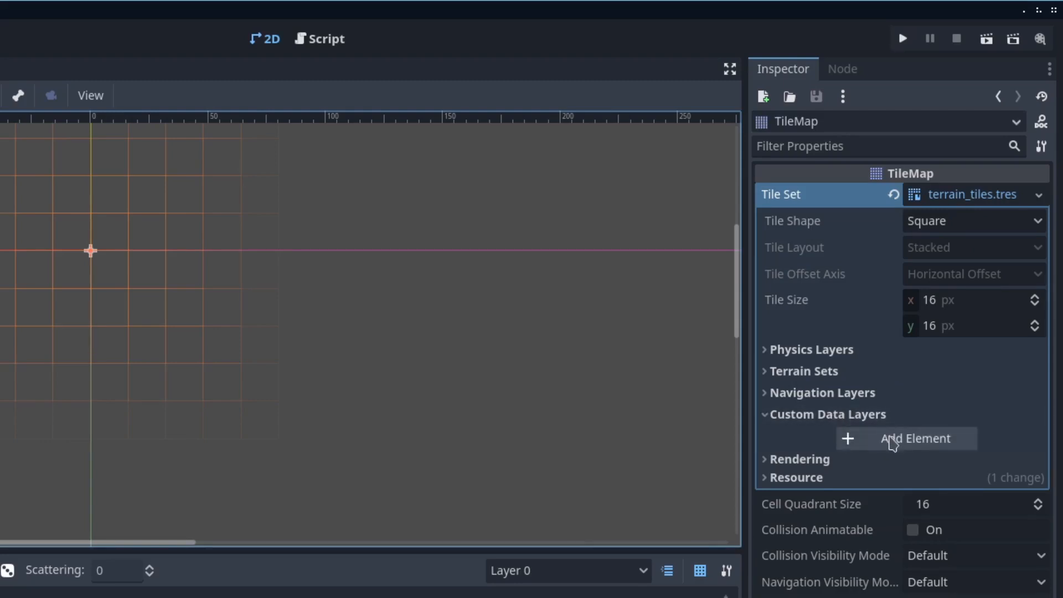
{"action": "left_click", "coordinate": [915, 438]}
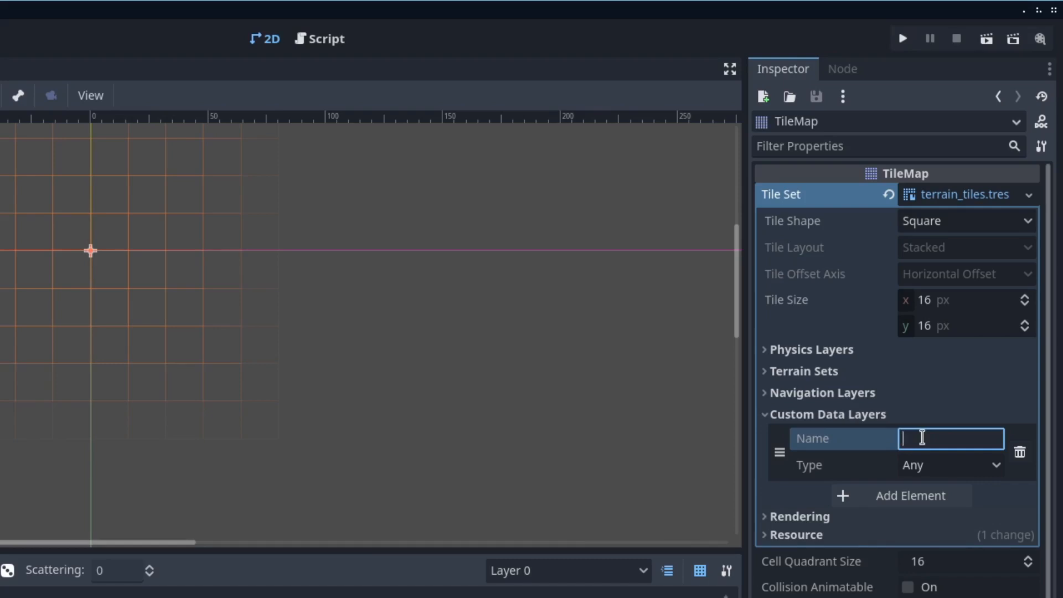
{"action": "type", "text": "test_dat"}
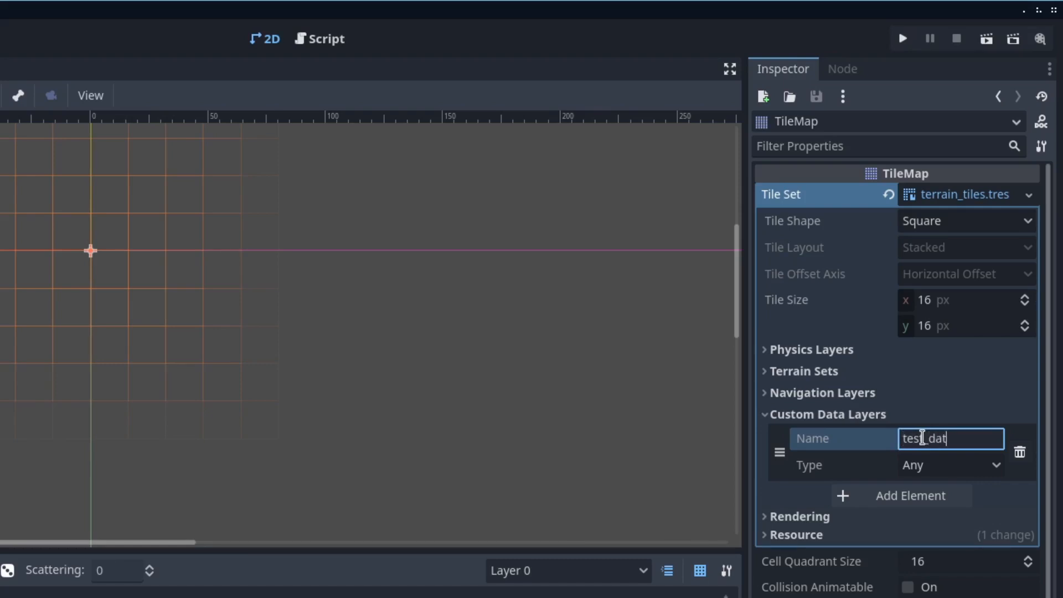
{"action": "left_click", "coordinate": [951, 465]}
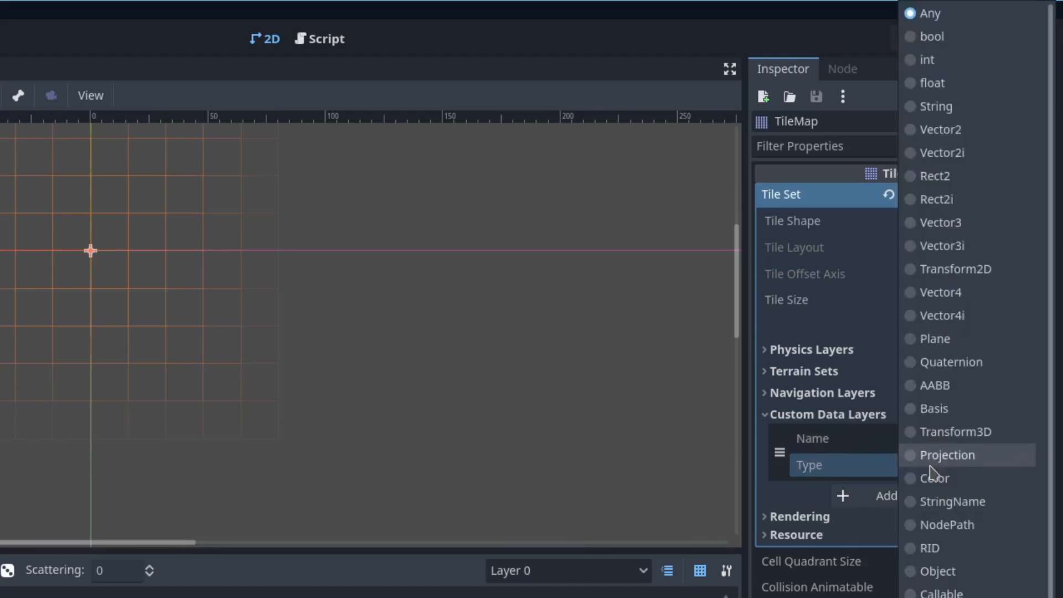
{"action": "left_click", "coordinate": [938, 105]}
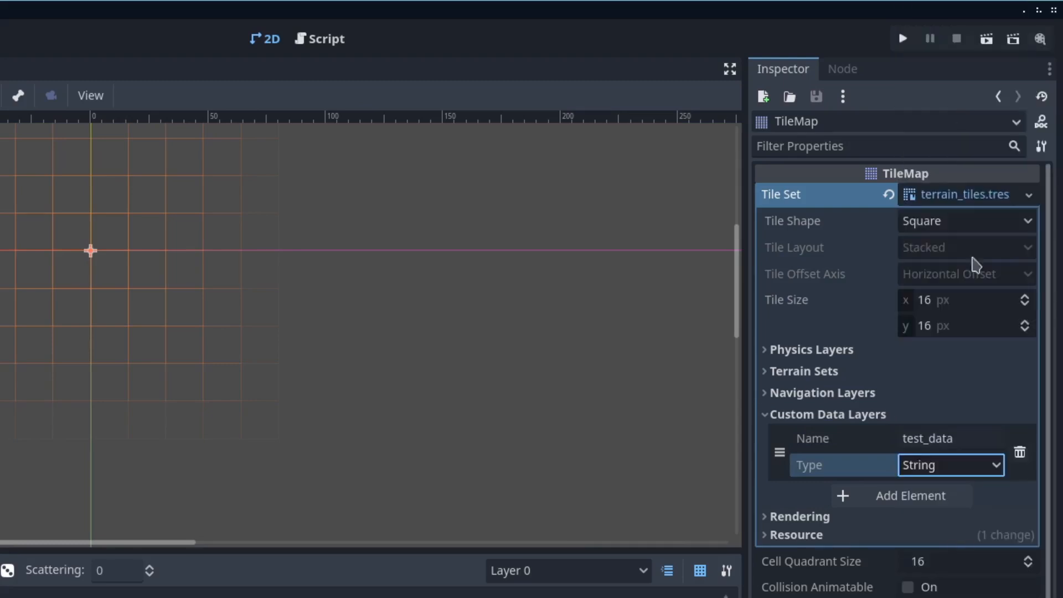
{"action": "mouse_move", "coordinate": [909, 461]}
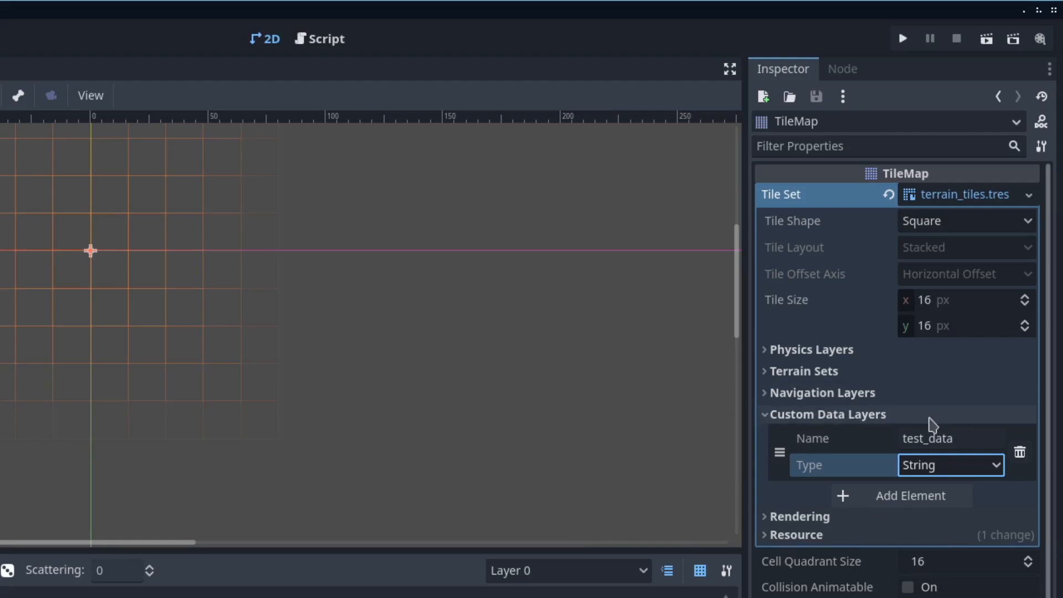
{"action": "mouse_move", "coordinate": [993, 476]}
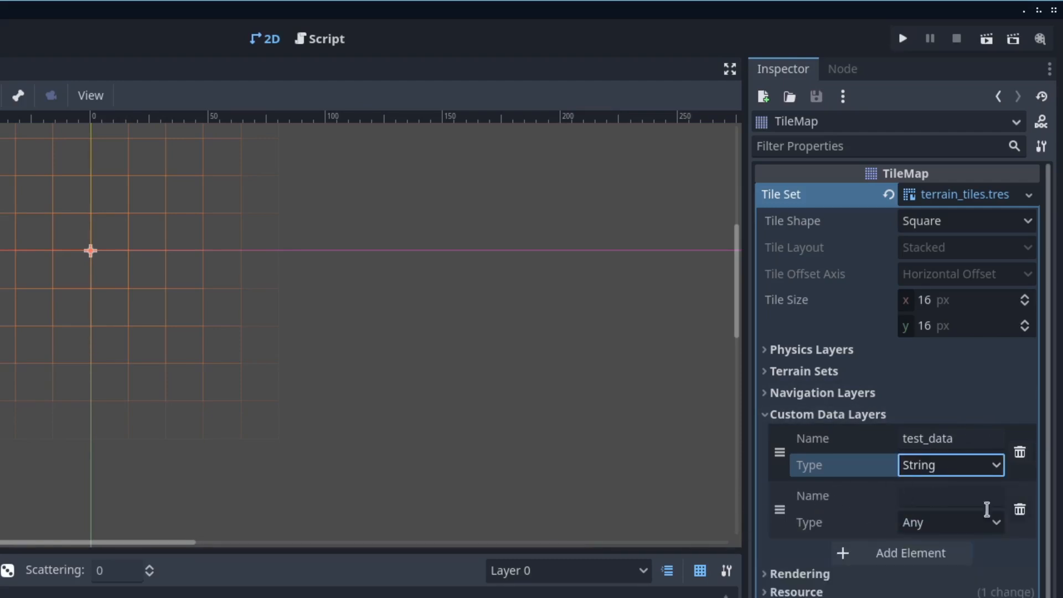
Name the second custom data layer test_number and make its type int.
{"action": "left_click", "coordinate": [949, 496]}
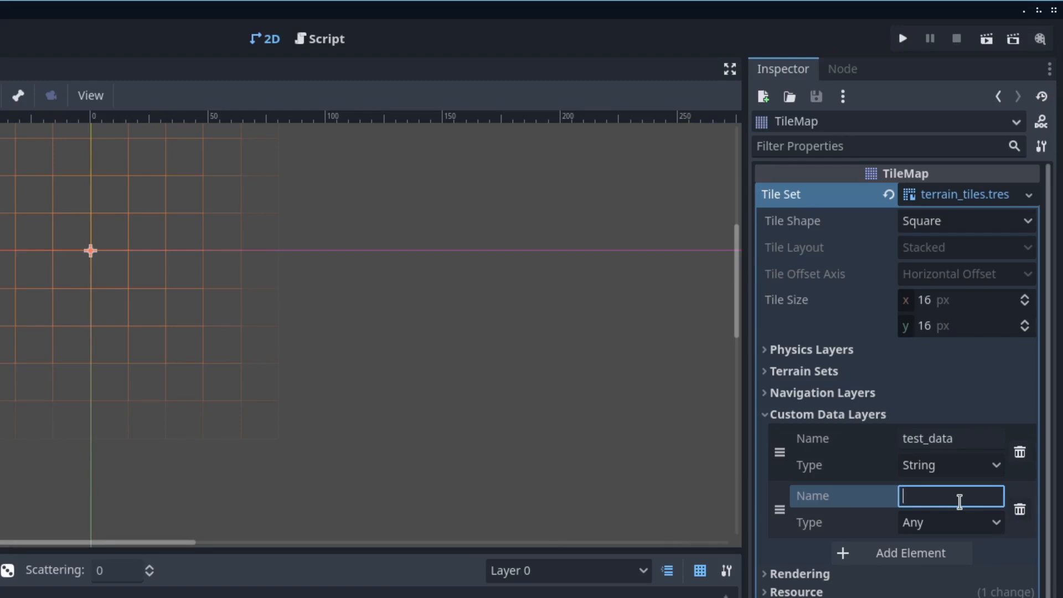
{"action": "type", "text": "test_number"}
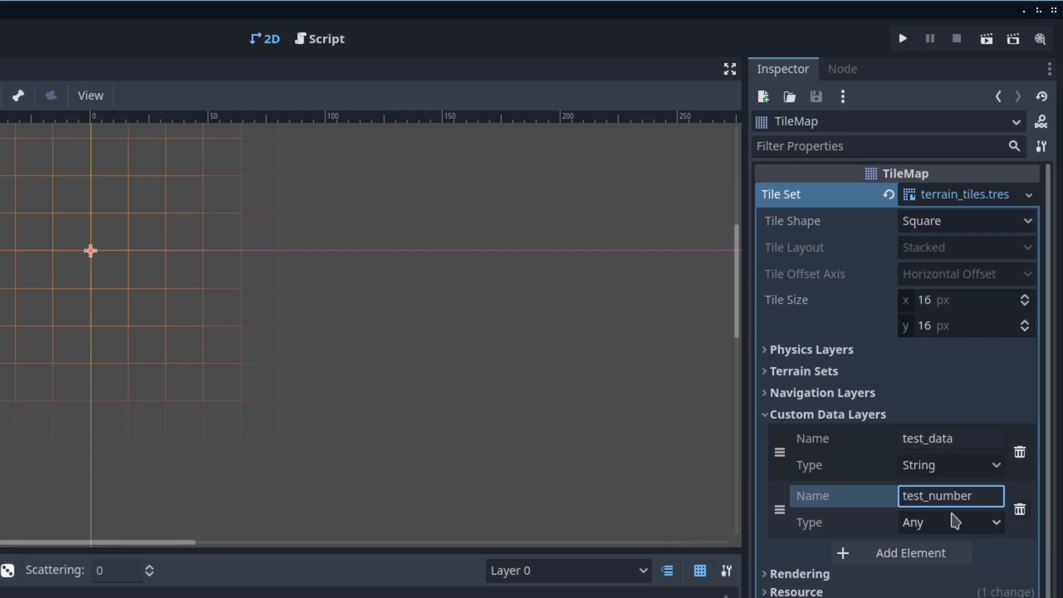
{"action": "left_click", "coordinate": [949, 522]}
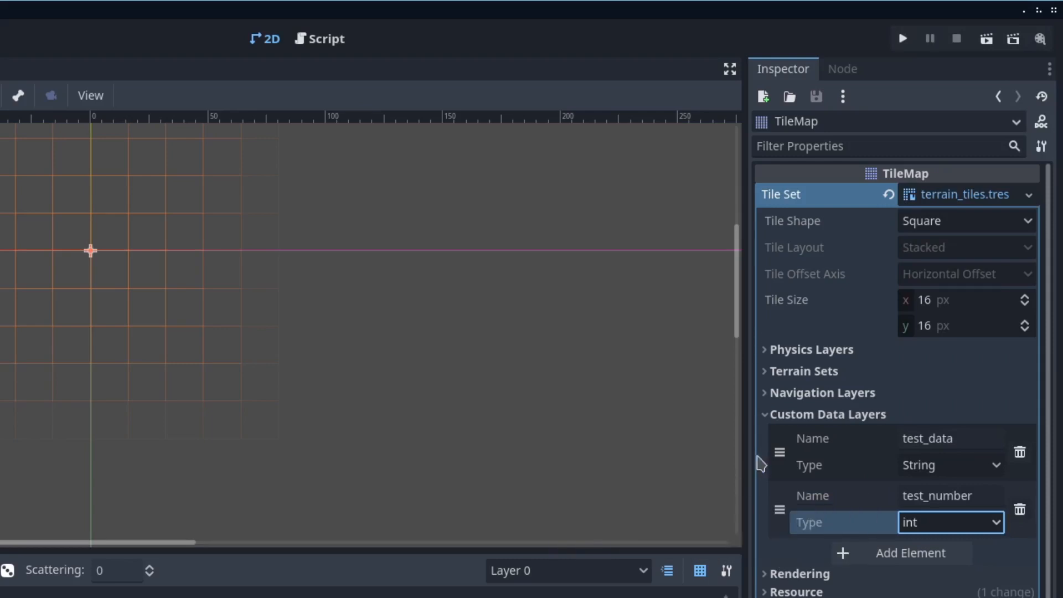
{"action": "mouse_move", "coordinate": [779, 458]}
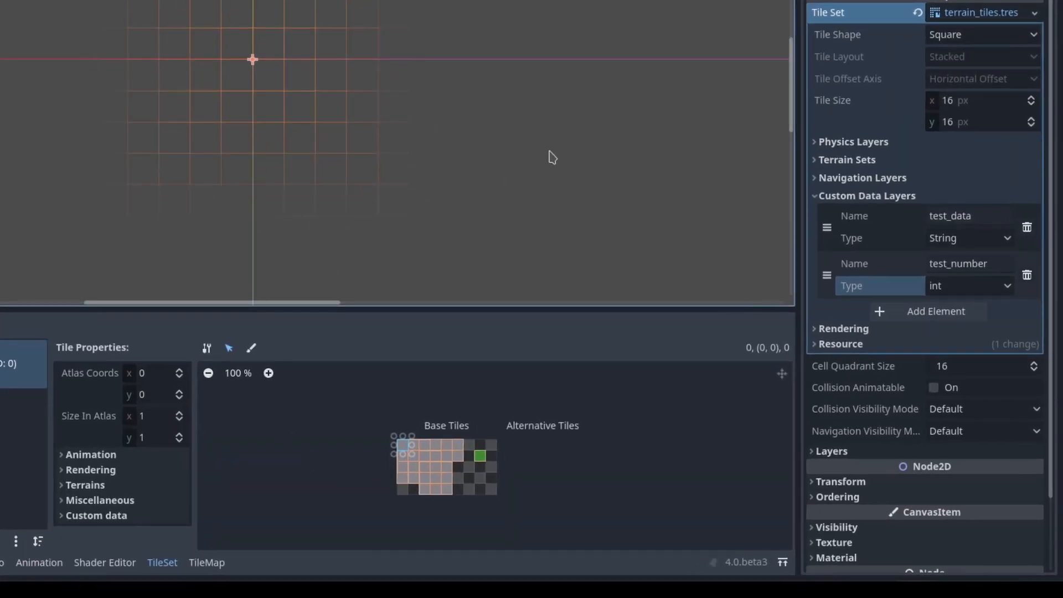
{"action": "mouse_move", "coordinate": [225, 356]}
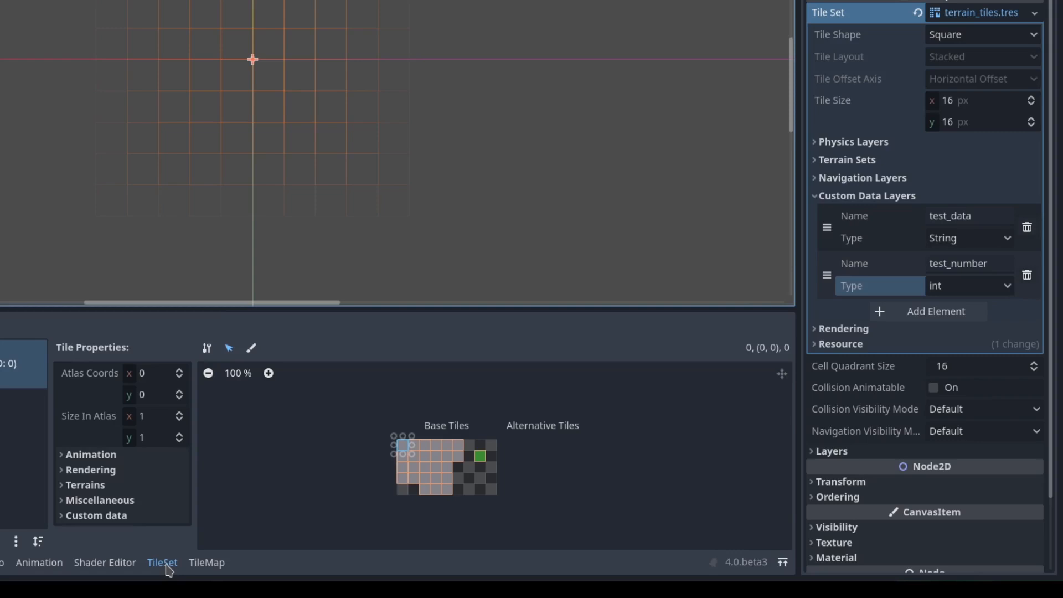
Select the green atlas tile (7, 1) and give it custom data foo and 42.
{"action": "left_click", "coordinate": [228, 348]}
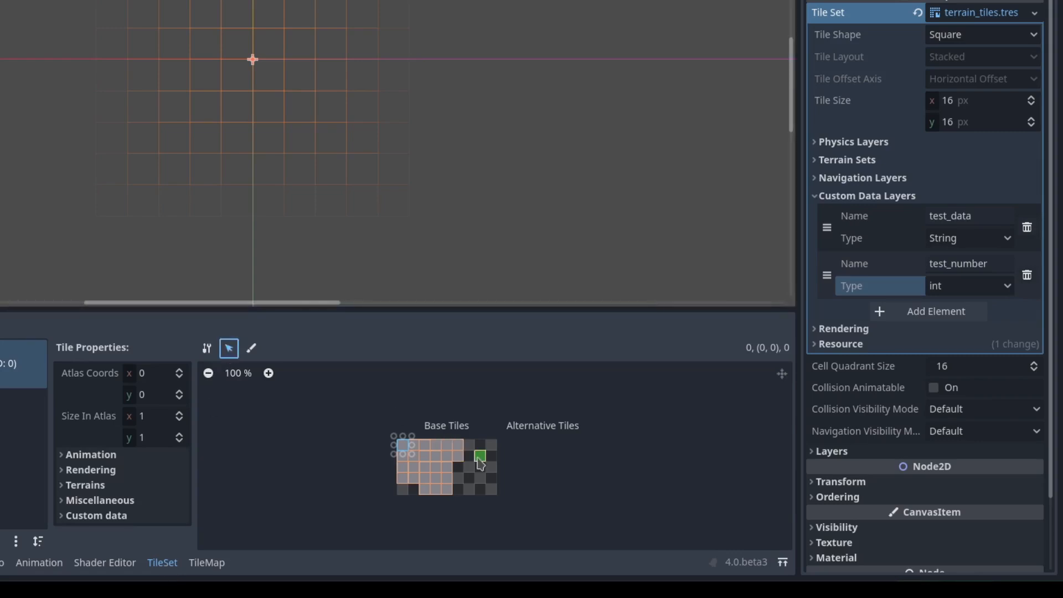
{"action": "left_click", "coordinate": [478, 454]}
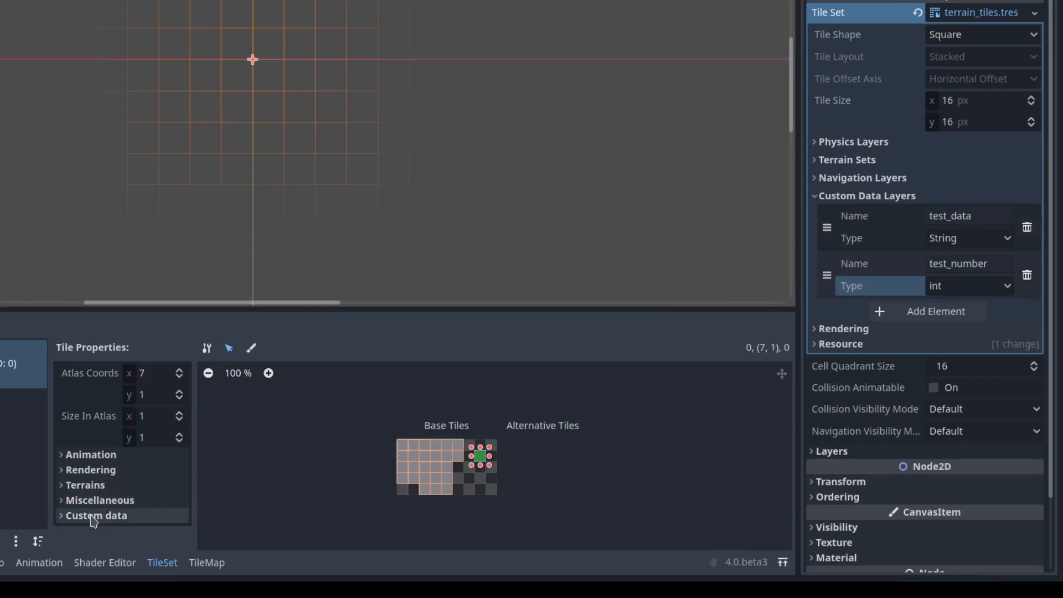
{"action": "left_click", "coordinate": [97, 515]}
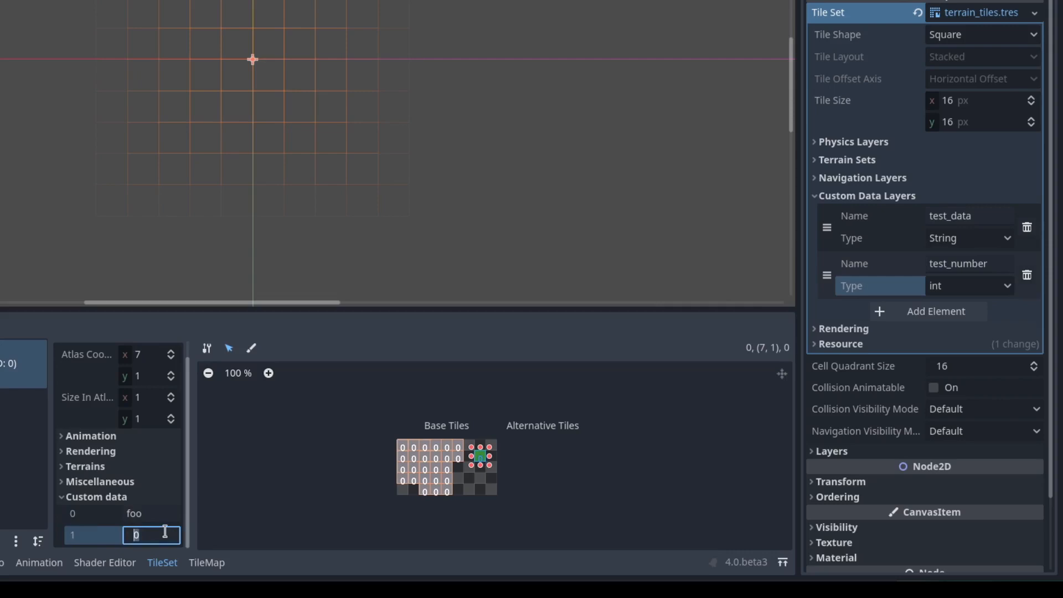
{"action": "type", "text": "42"}
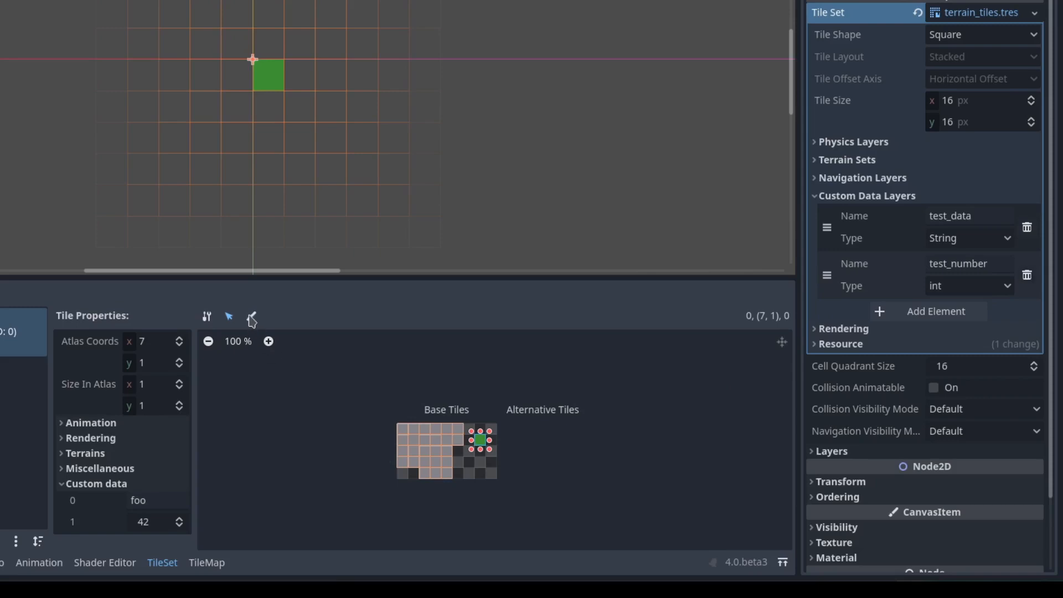
Paint the test_data value 'bar' onto base atlas tiles.
{"action": "left_click", "coordinate": [251, 317]}
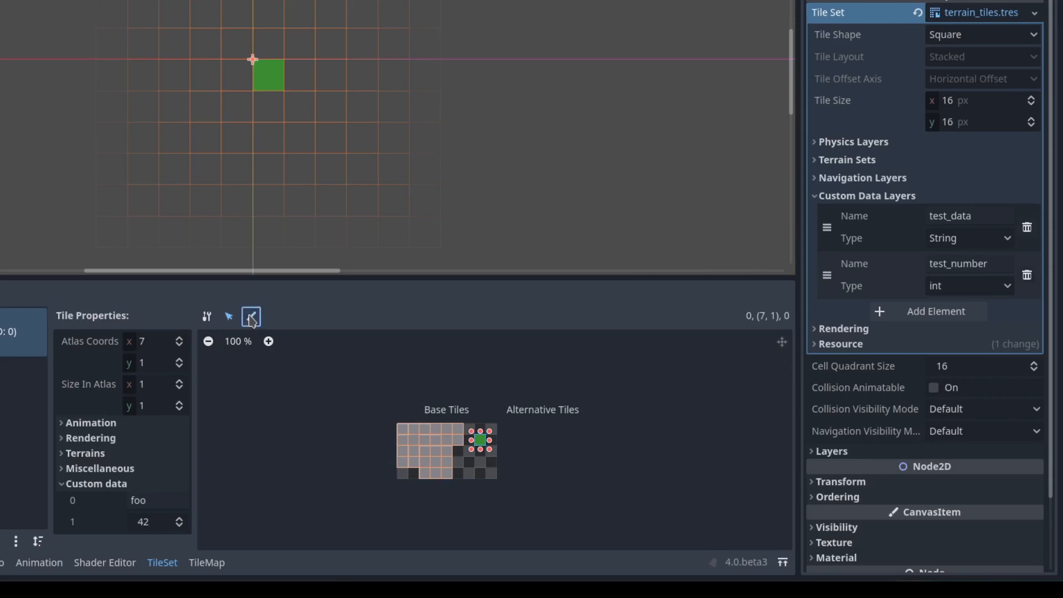
{"action": "left_click", "coordinate": [251, 317]}
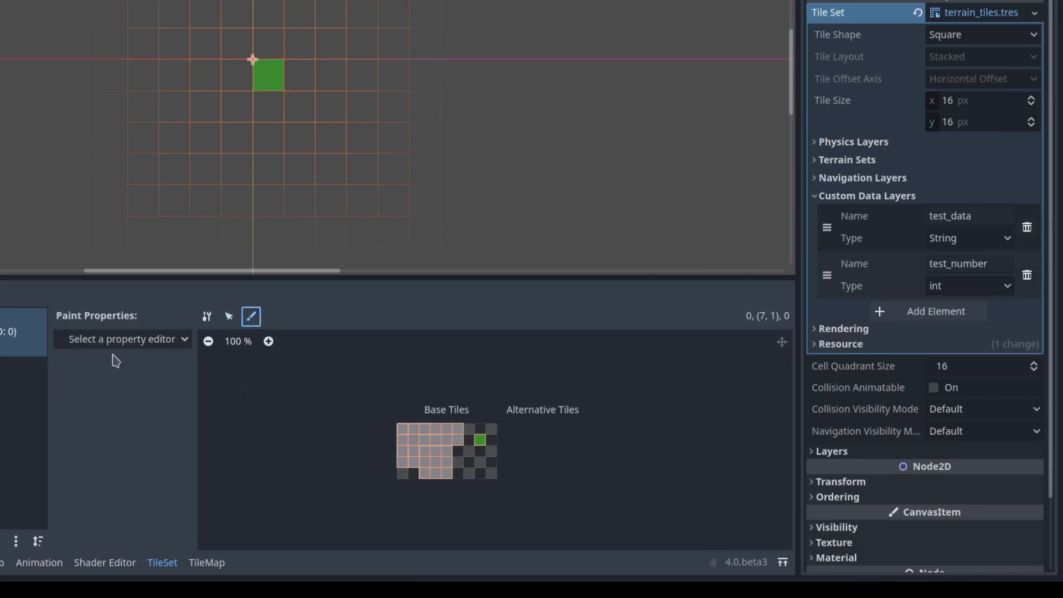
{"action": "left_click", "coordinate": [122, 339]}
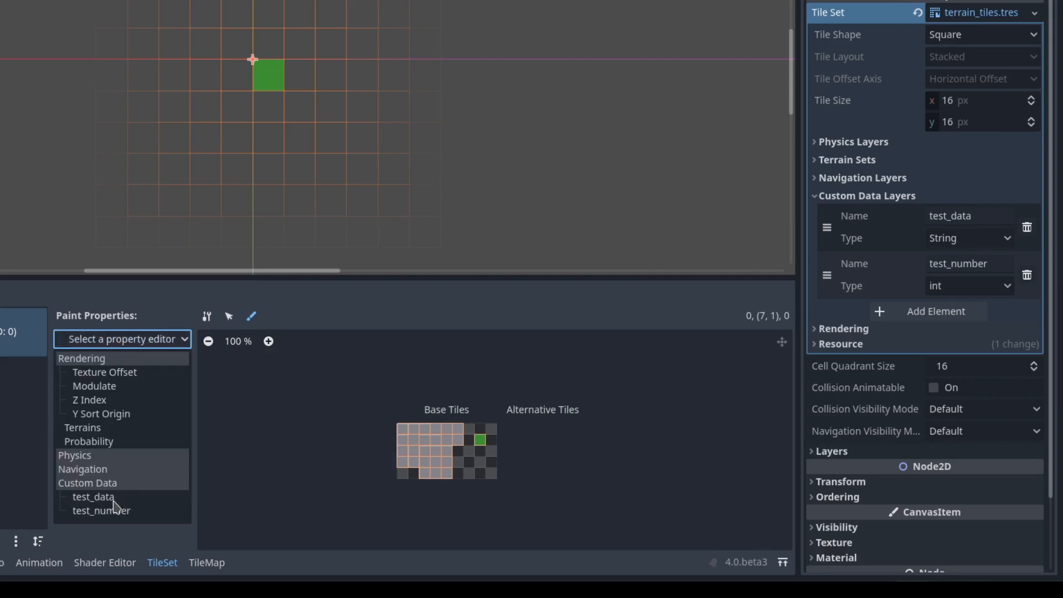
{"action": "left_click", "coordinate": [93, 497]}
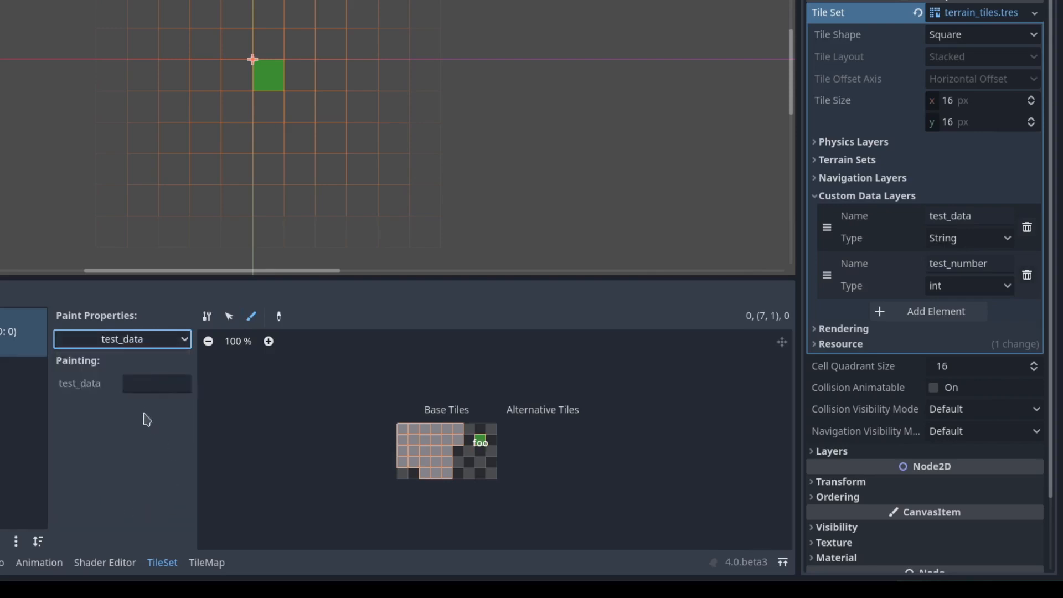
{"action": "type", "text": "bar"}
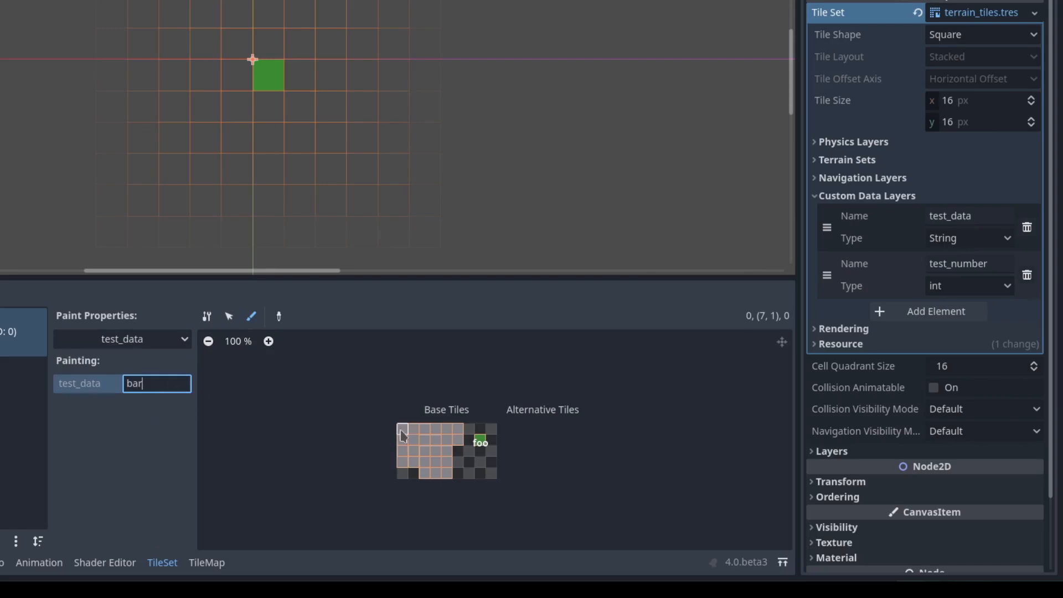
{"action": "left_click", "coordinate": [410, 438]}
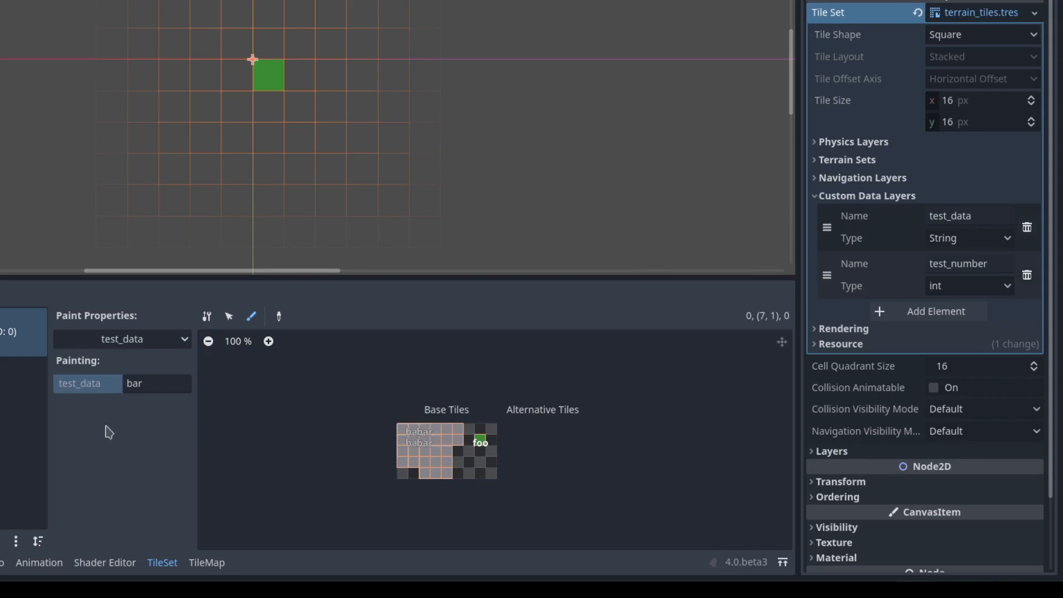
Switch the painted property to test_number with value 13.
{"action": "left_click", "coordinate": [122, 338]}
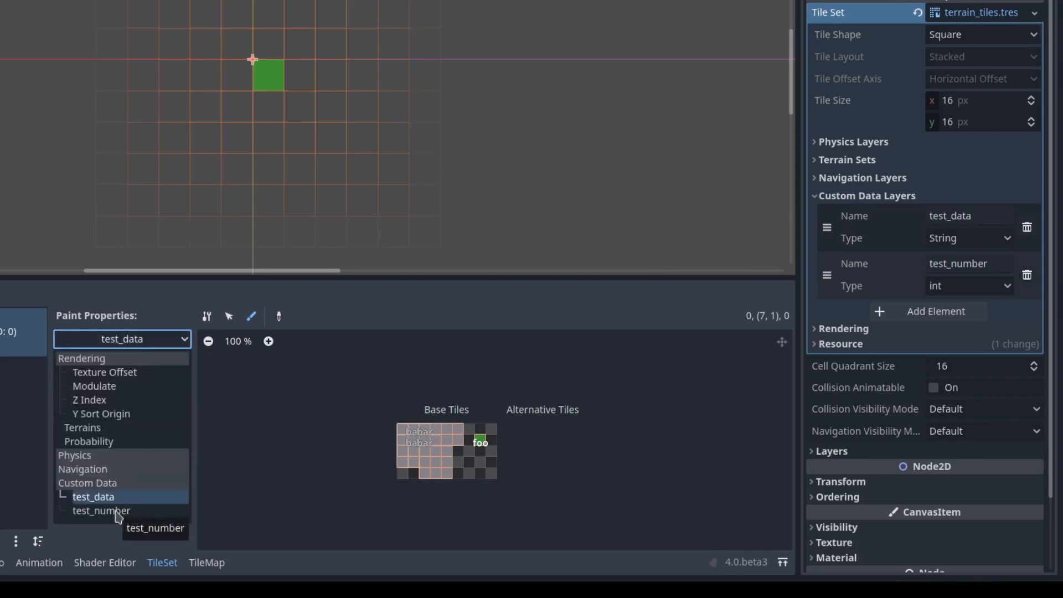
{"action": "left_click", "coordinate": [102, 510]}
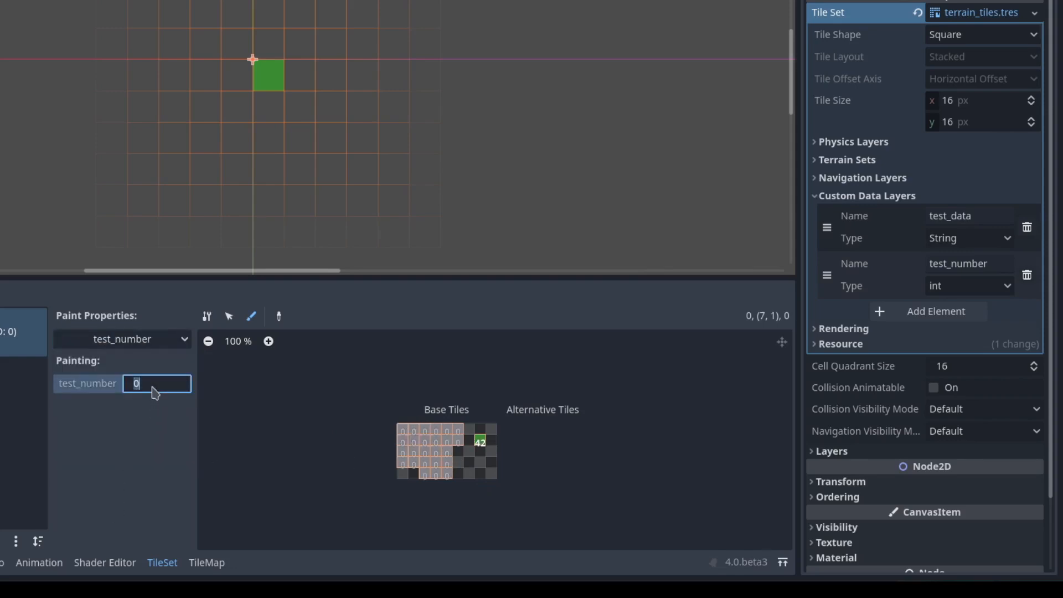
{"action": "type", "text": "13"}
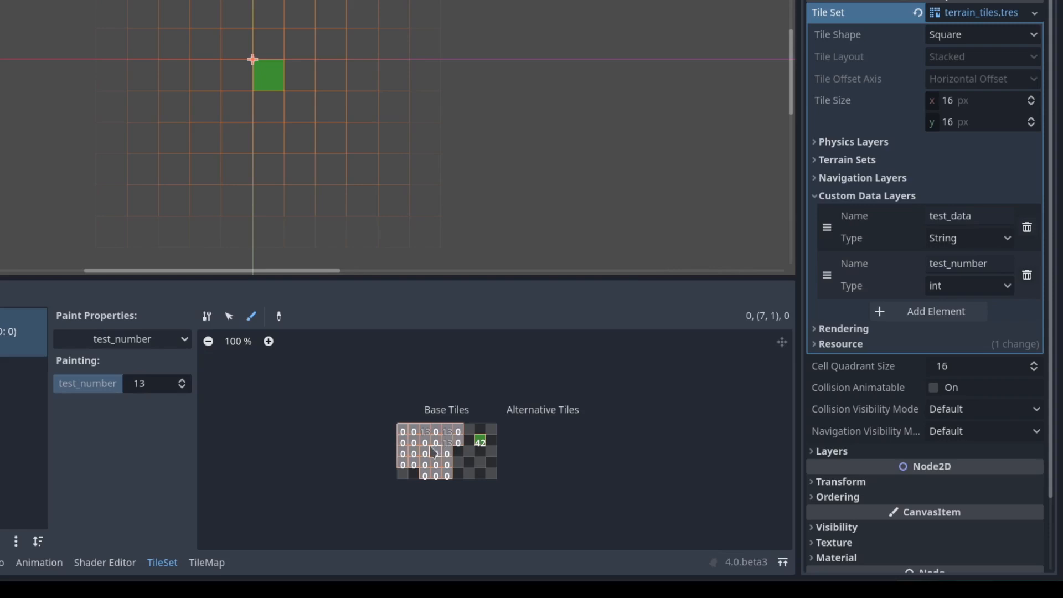
{"action": "mouse_move", "coordinate": [444, 471]}
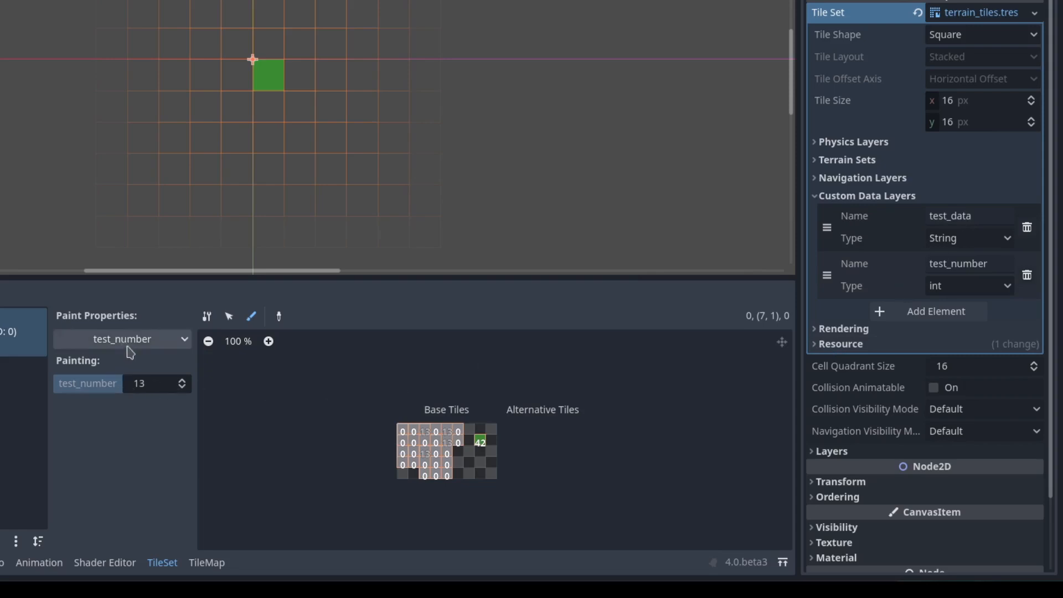
{"action": "mouse_move", "coordinate": [122, 347]}
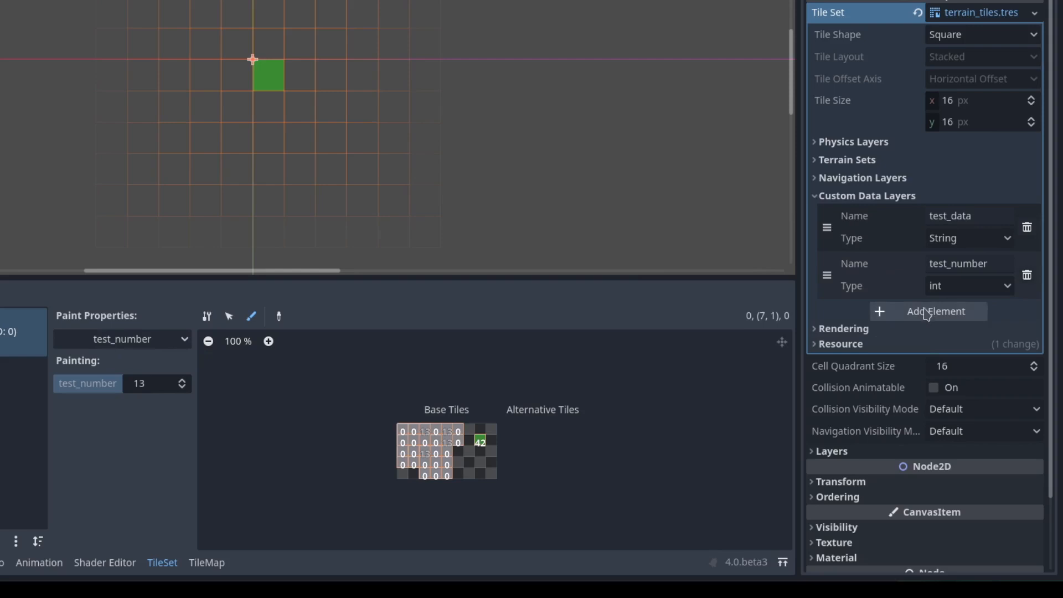
{"action": "left_click", "coordinate": [935, 311]}
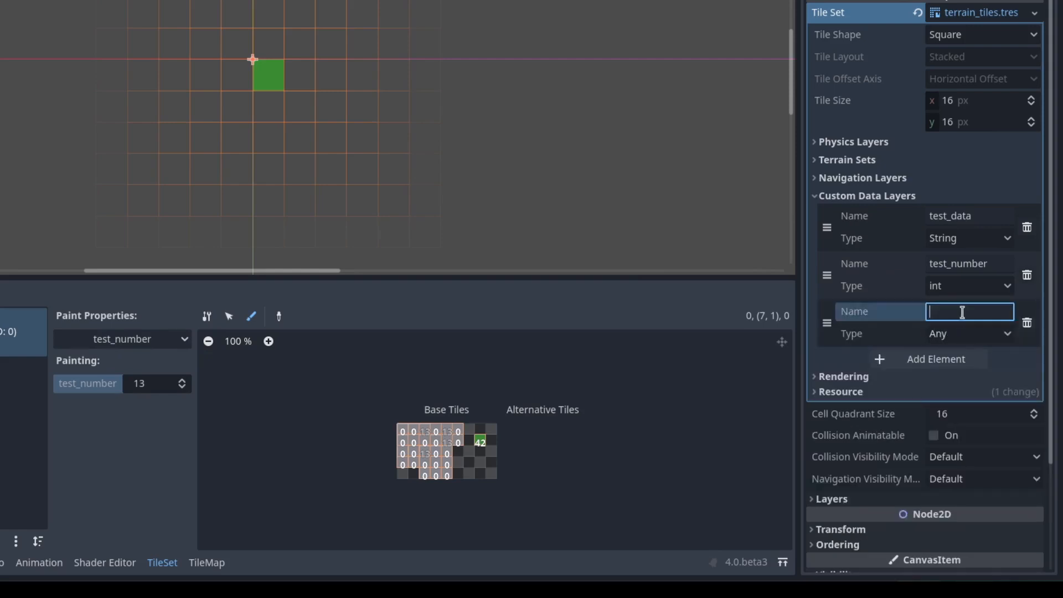
{"action": "left_click", "coordinate": [970, 333]}
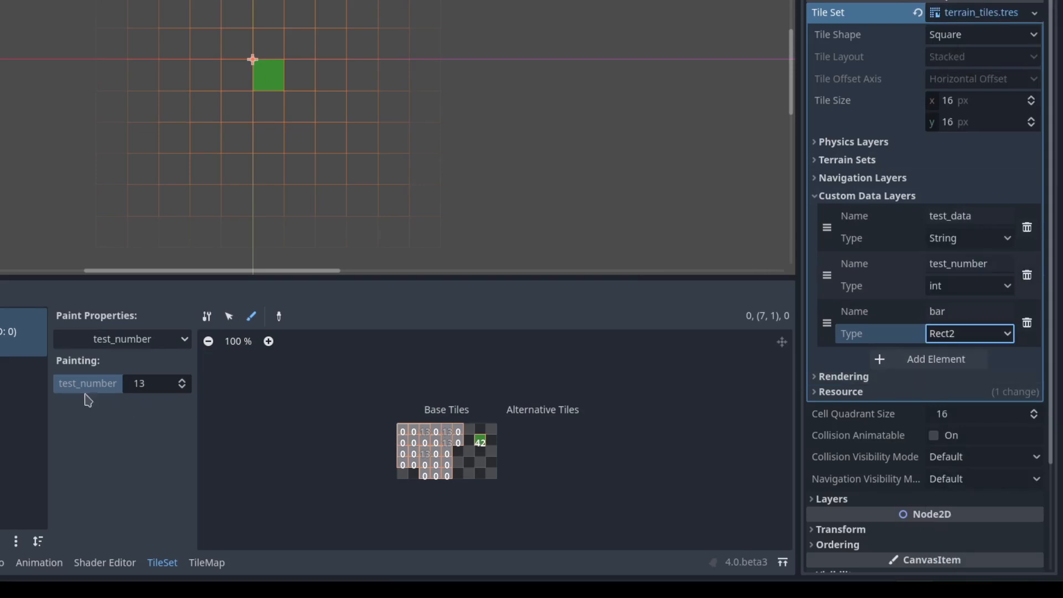
{"action": "left_click", "coordinate": [121, 338]}
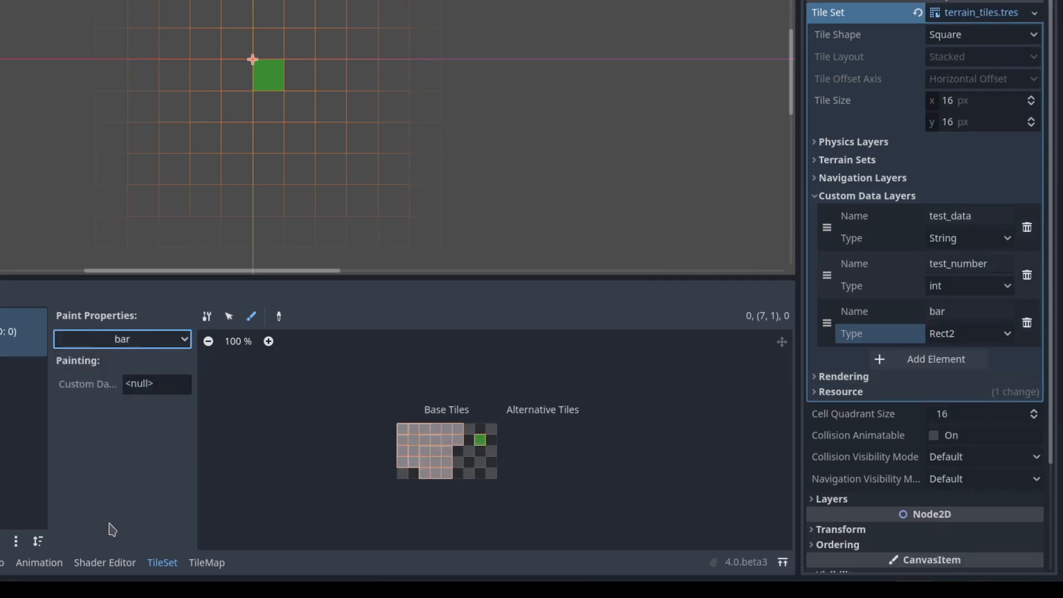
{"action": "mouse_move", "coordinate": [153, 390]}
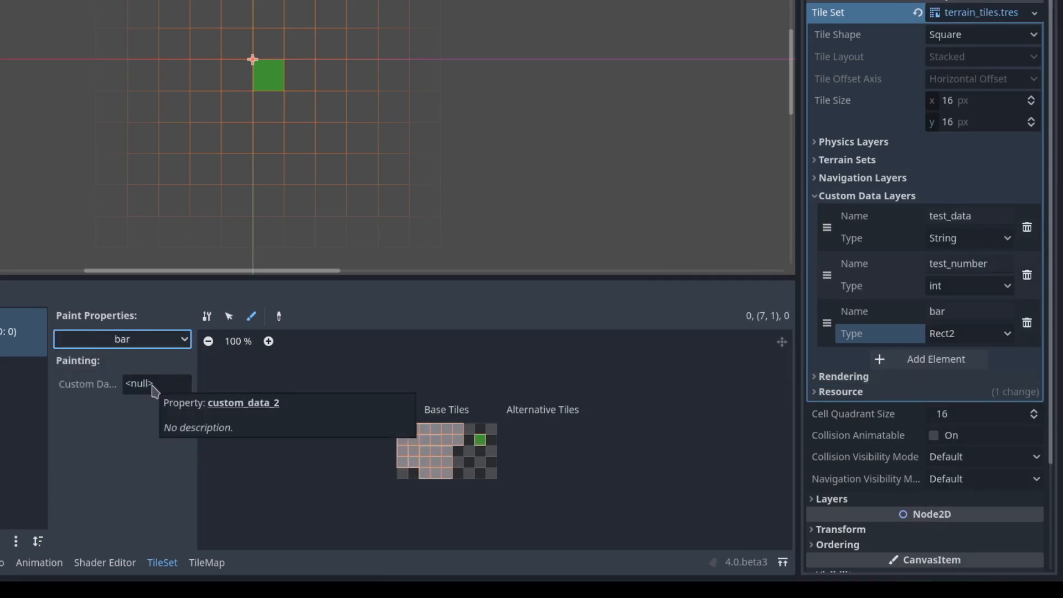
{"action": "mouse_move", "coordinate": [241, 319]}
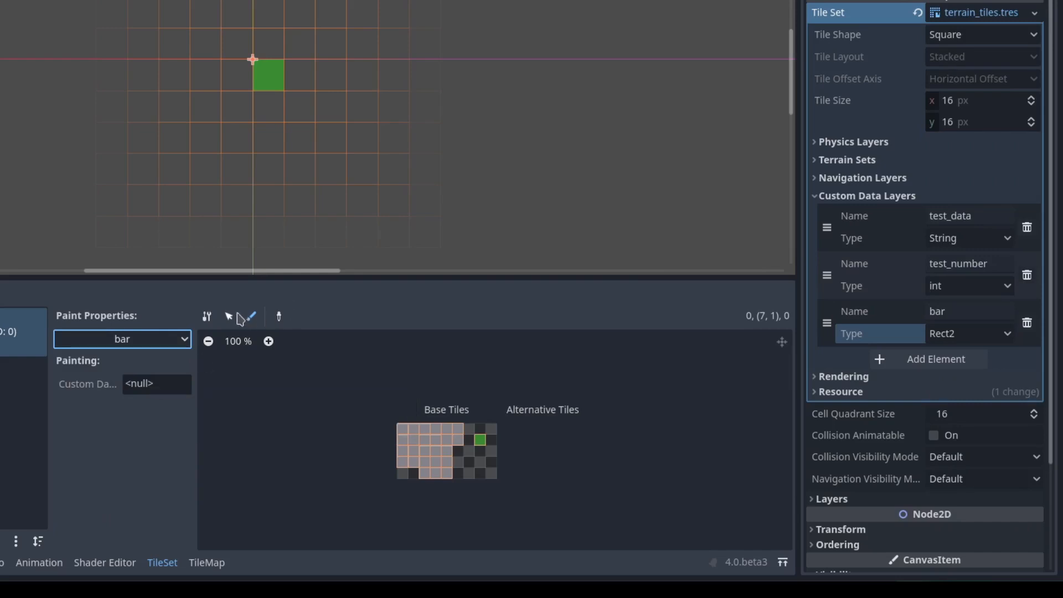
{"action": "left_click", "coordinate": [229, 316]}
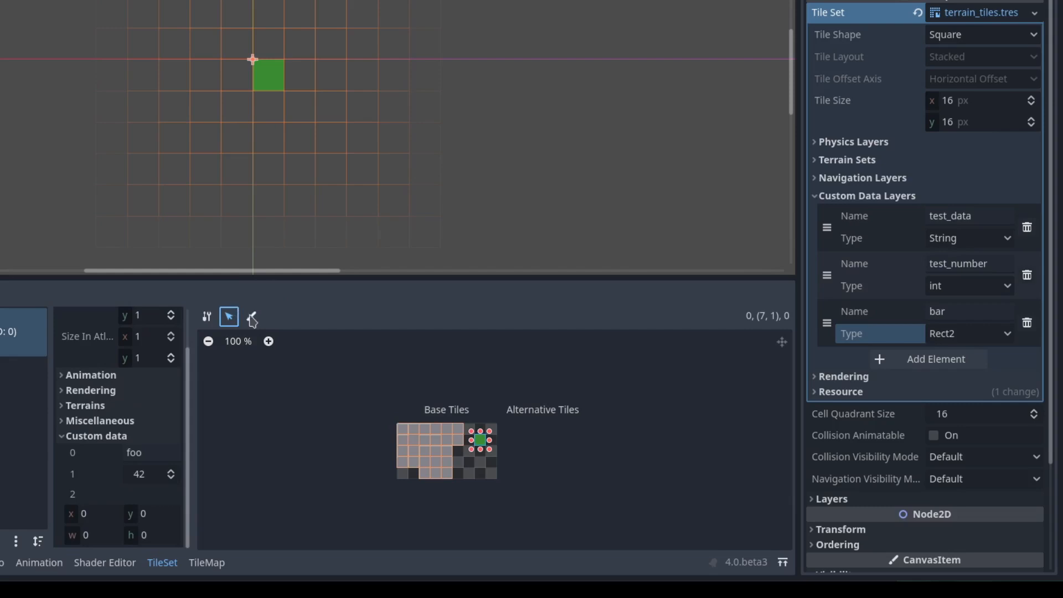
{"action": "left_click", "coordinate": [251, 316]}
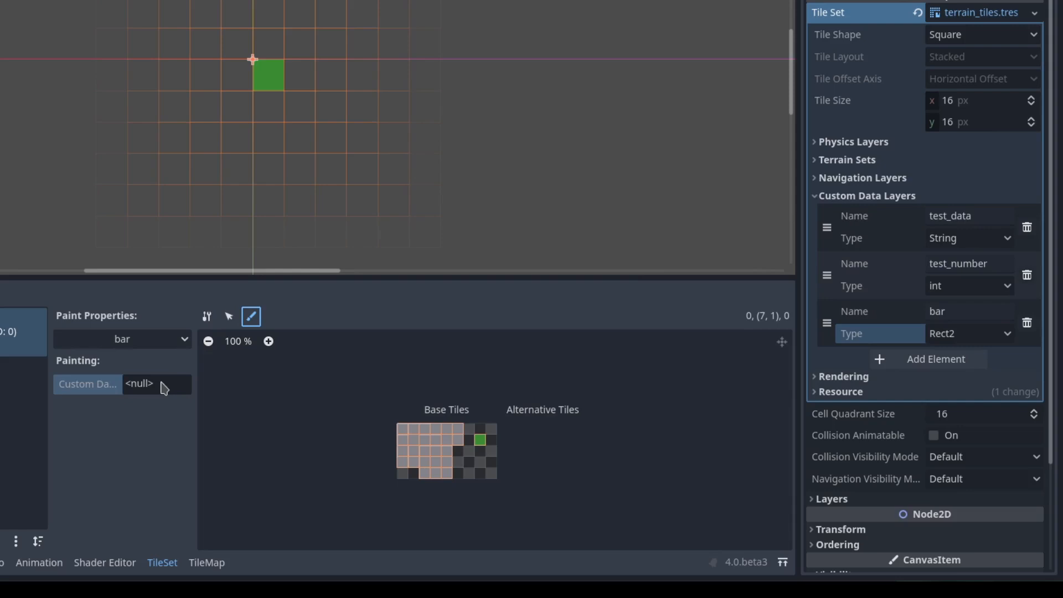
{"action": "mouse_move", "coordinate": [358, 426]}
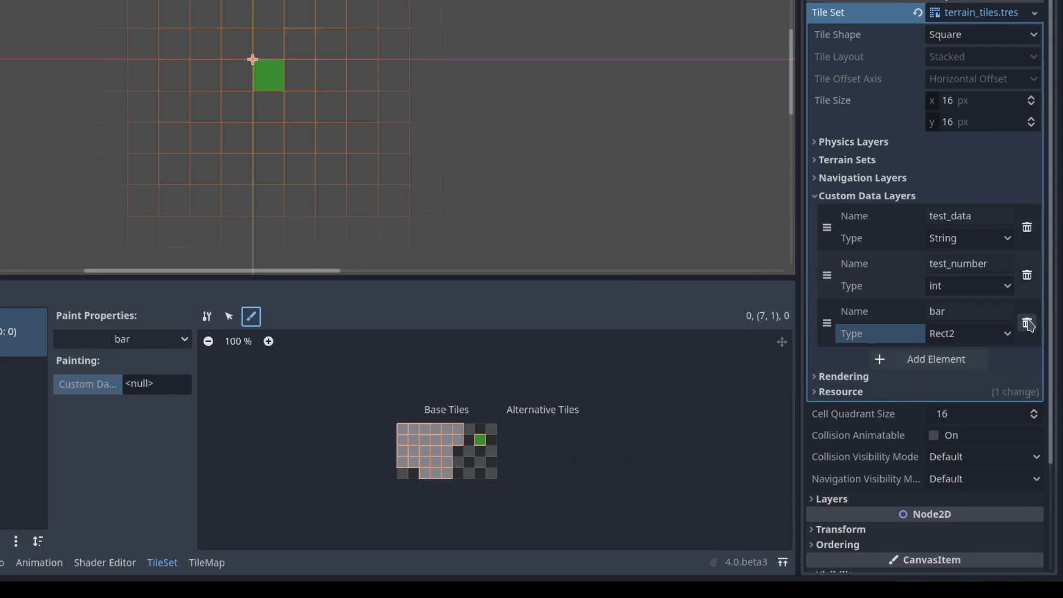
{"action": "left_click", "coordinate": [1027, 322]}
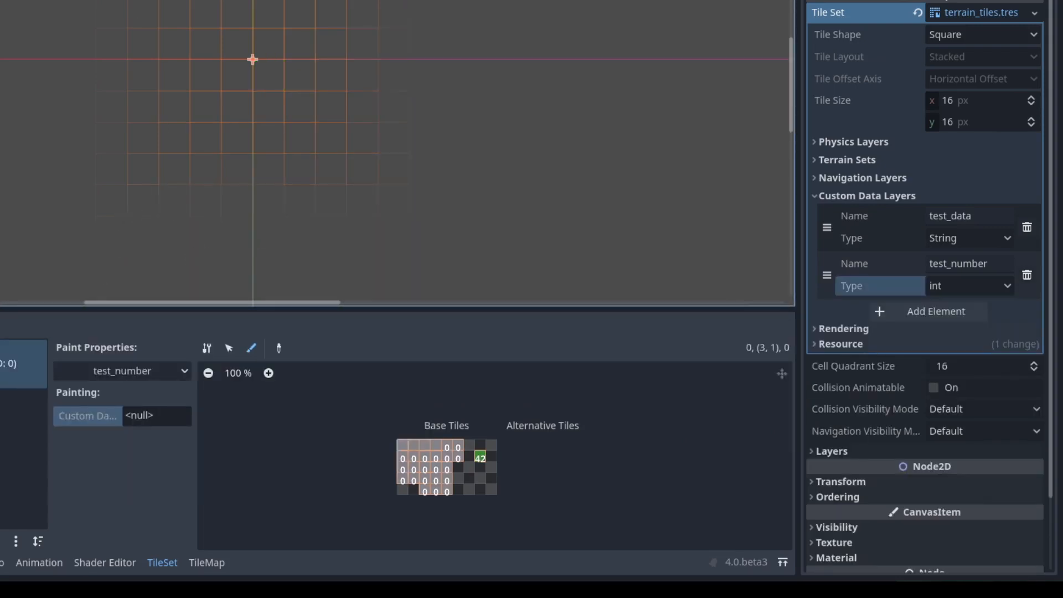
Open the TileMap script and examine the tile_data line in custom_data_test.
{"action": "left_click", "coordinate": [585, 39]}
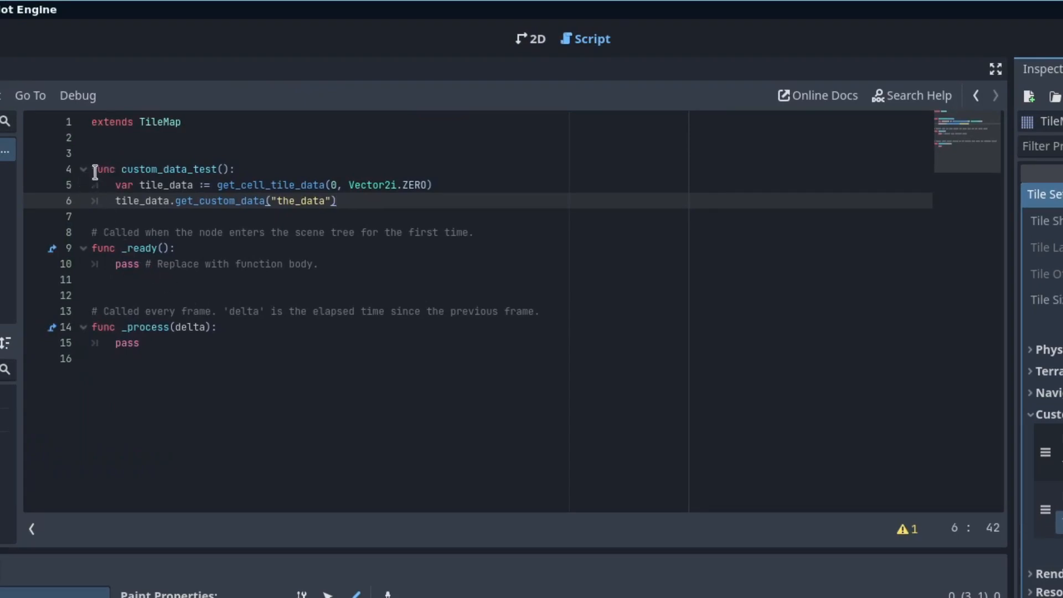
{"action": "mouse_move", "coordinate": [151, 169]}
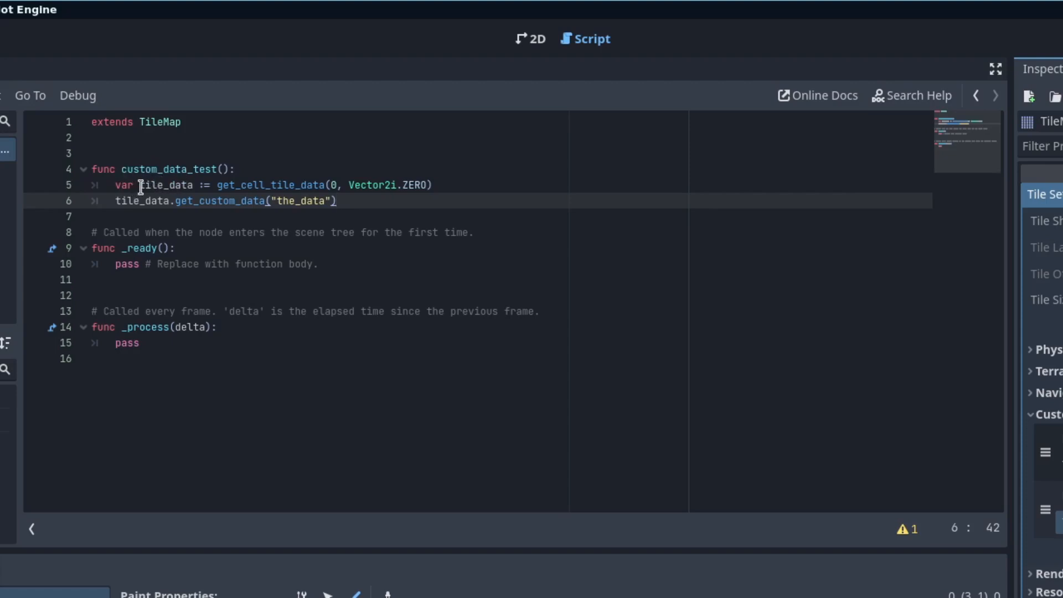
{"action": "double_click", "coordinate": [165, 185]}
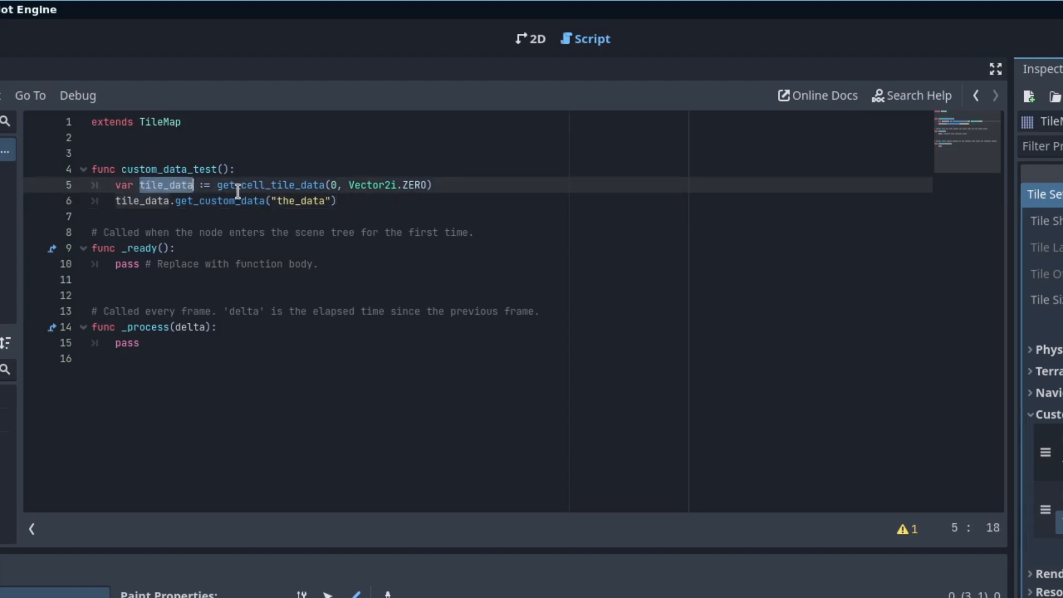
{"action": "double_click", "coordinate": [269, 184]}
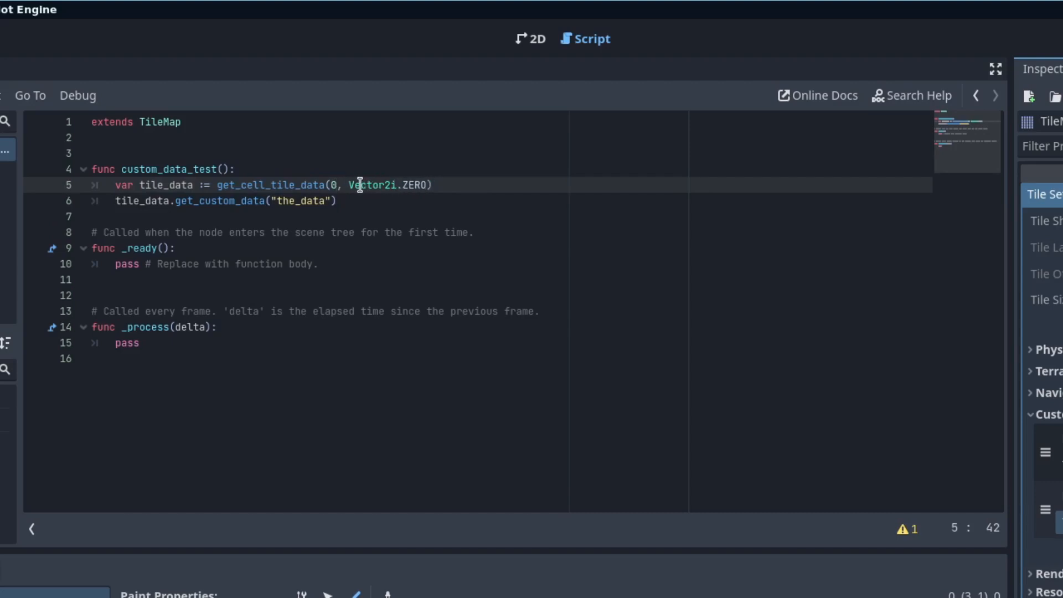
{"action": "mouse_move", "coordinate": [409, 185]}
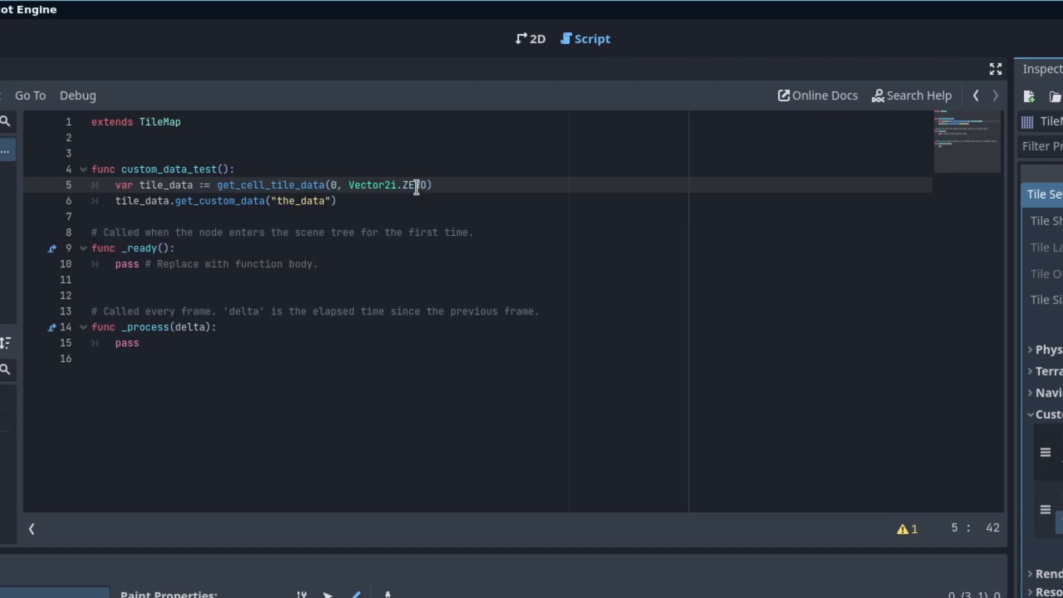
Delete the placeholder name inside get_custom_data on line 6.
{"action": "left_click", "coordinate": [117, 200]}
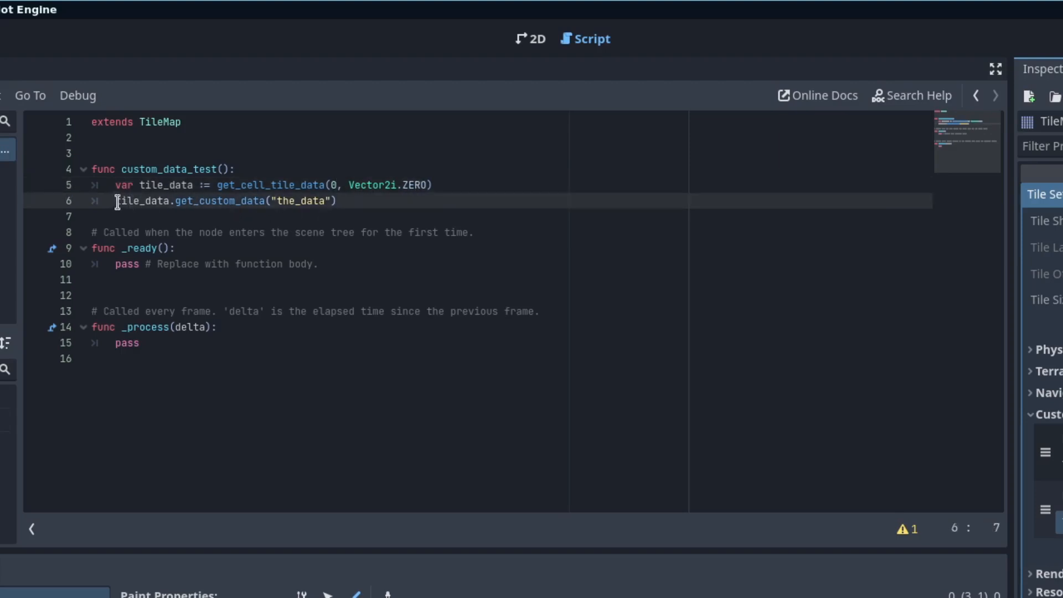
{"action": "left_click", "coordinate": [332, 200]}
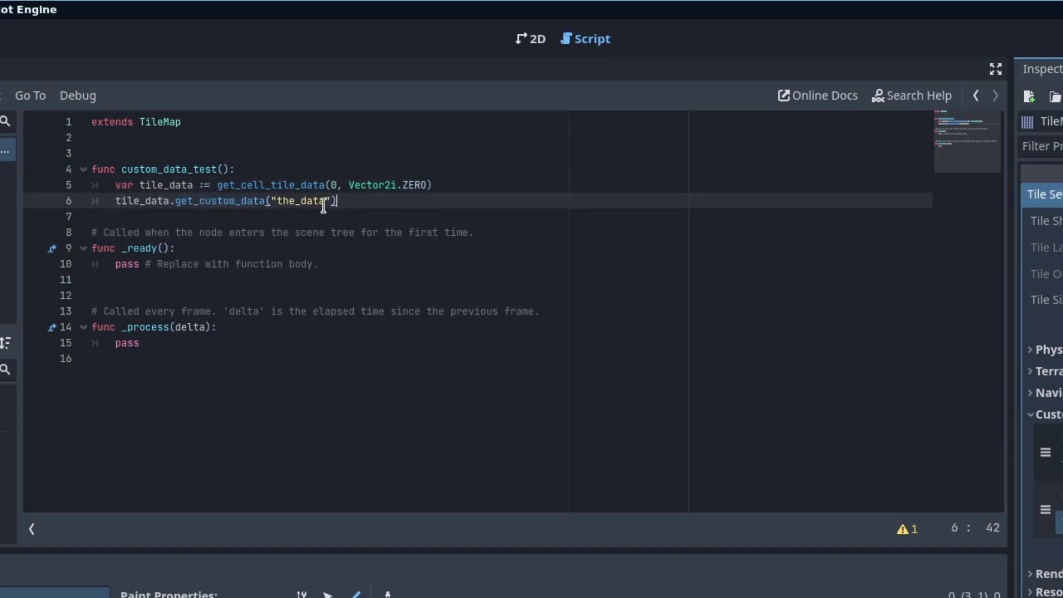
{"action": "double_click", "coordinate": [299, 200]}
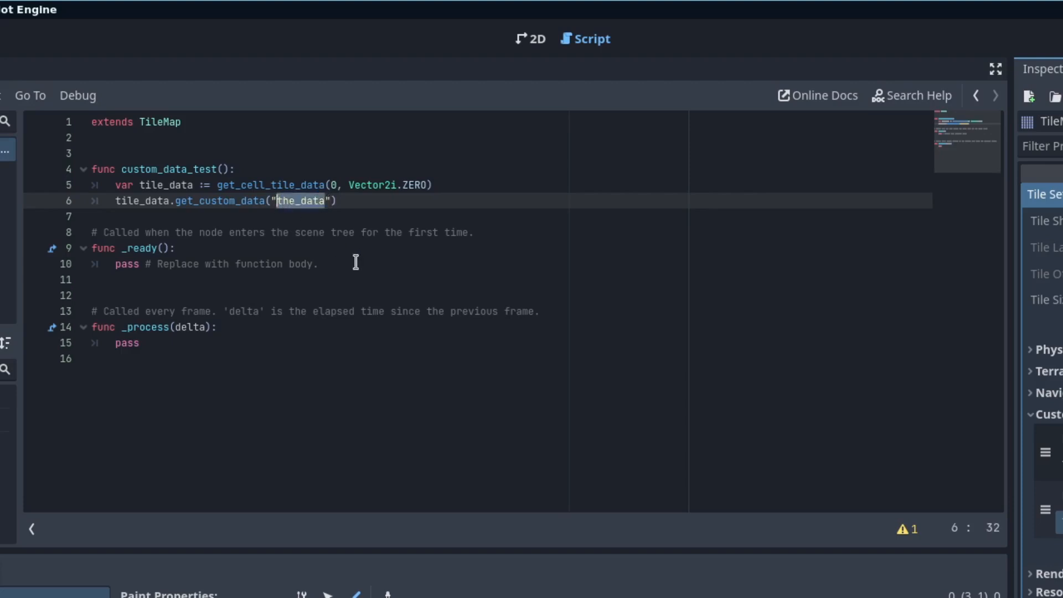
{"action": "key", "text": "Delete"}
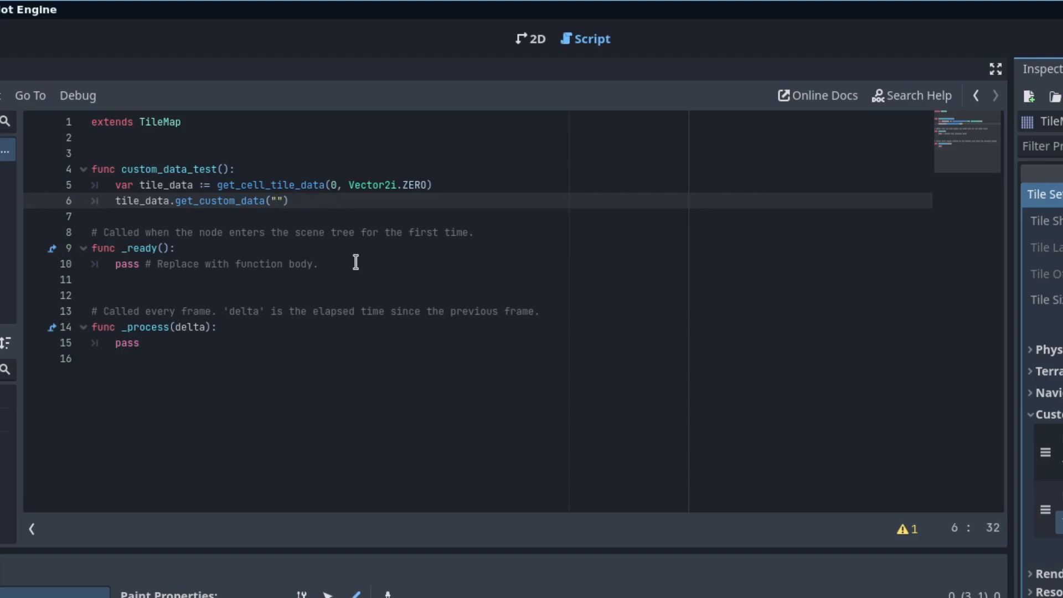
Store test_data and test_number in variables using tile_data.get_custom_data.
{"action": "type", "text": "test_data"}
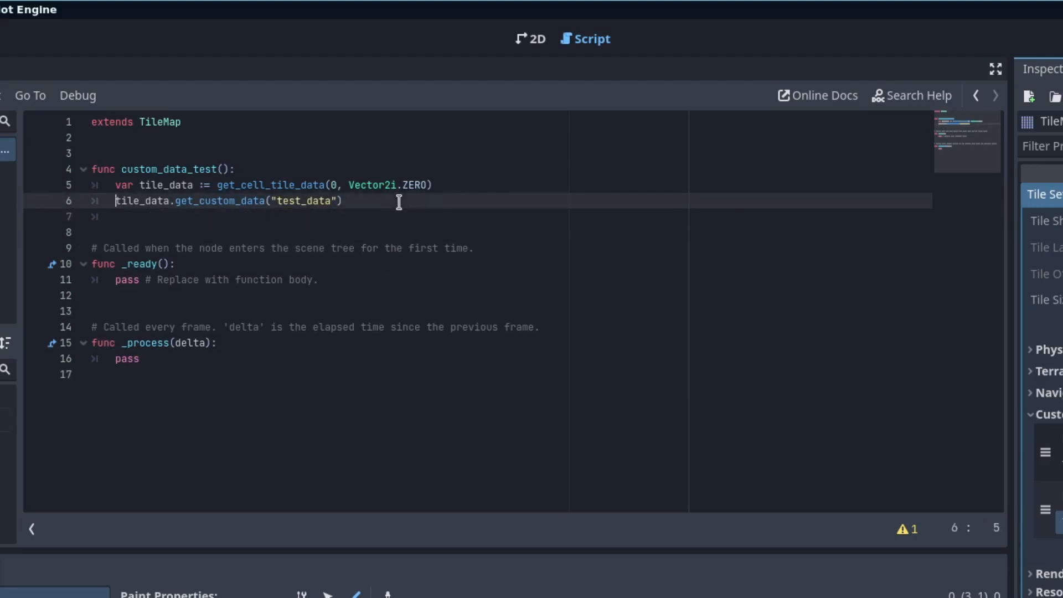
{"action": "type", "text": "var test_data ="}
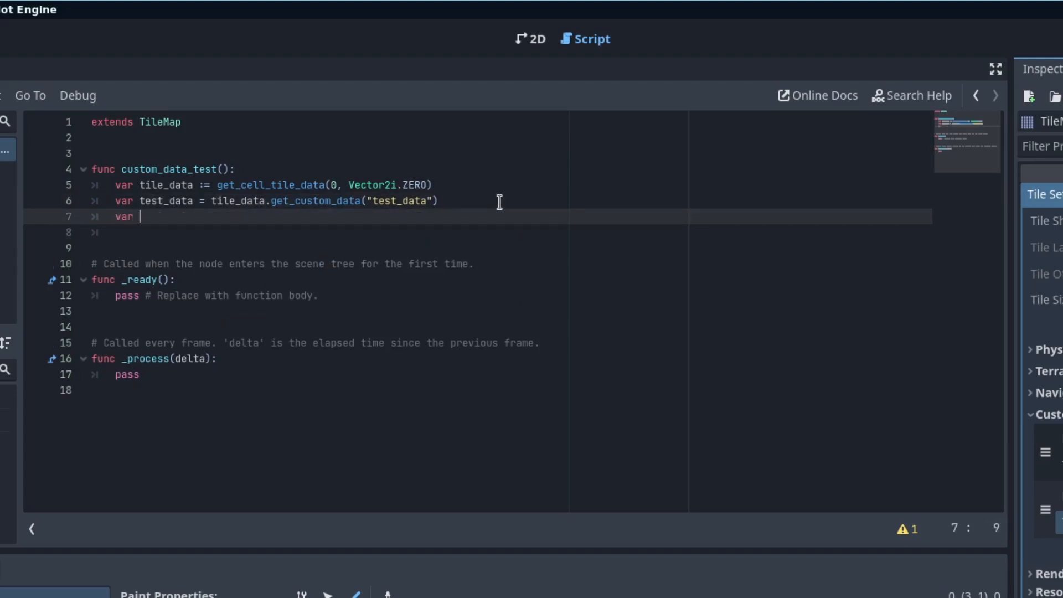
{"action": "type", "text": "test_num ="}
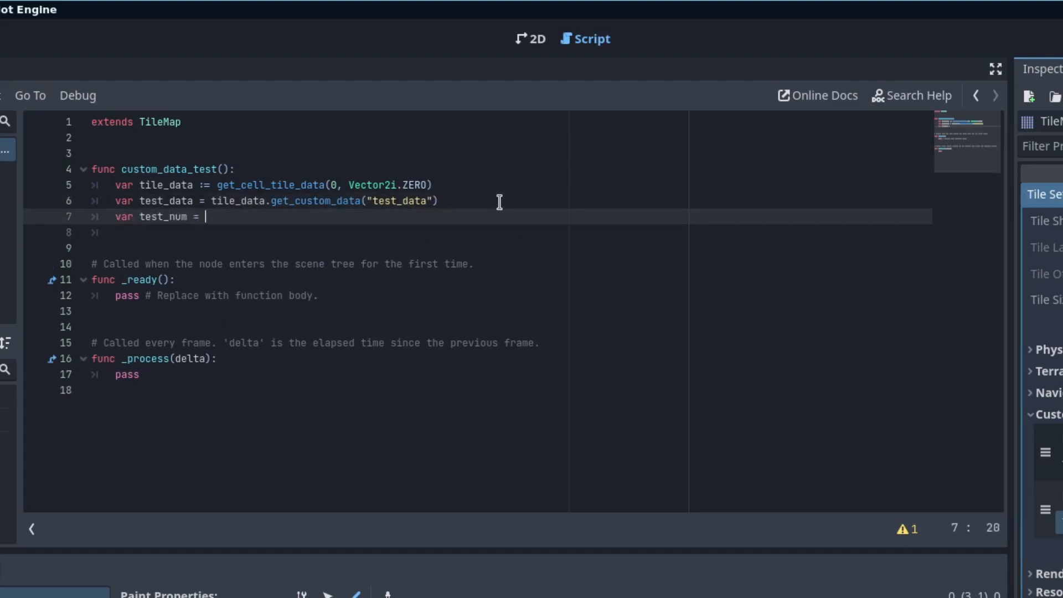
{"action": "type", "text": "tile_data.get_"}
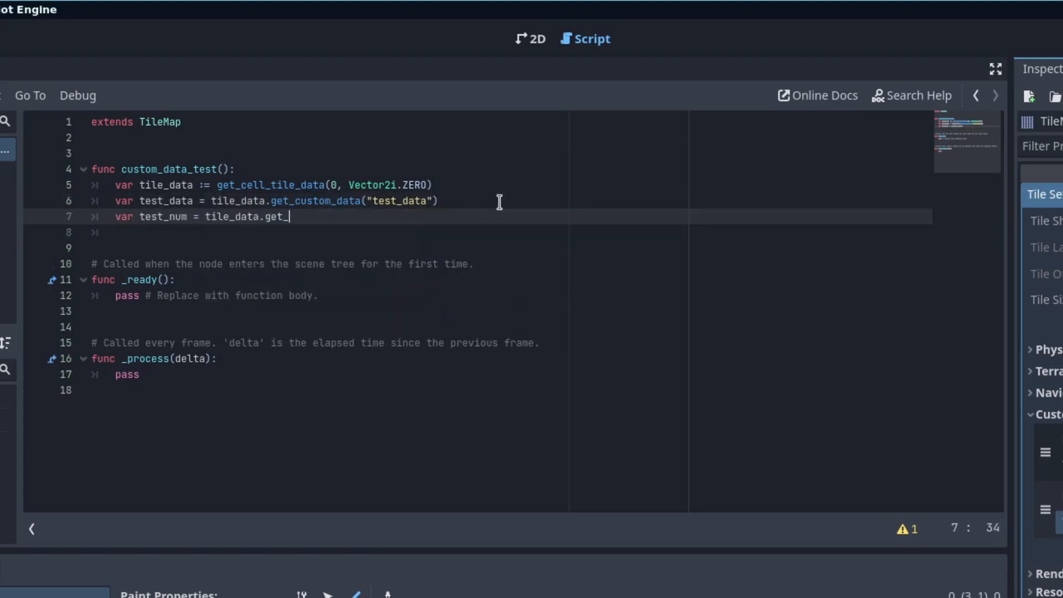
{"action": "type", "text": "custom_data(\""}
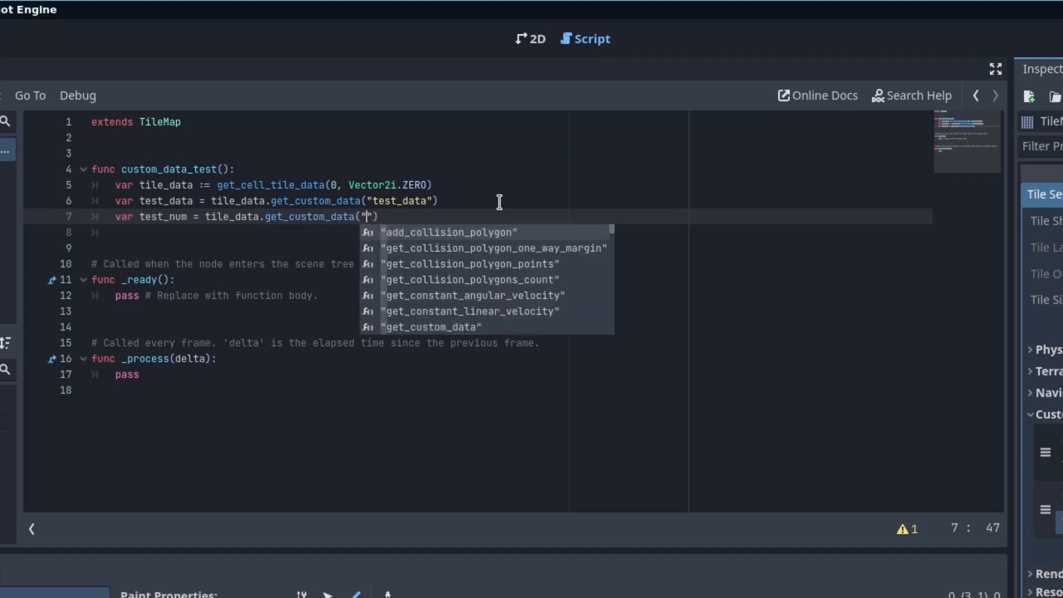
{"action": "type", "text": "test_number"}
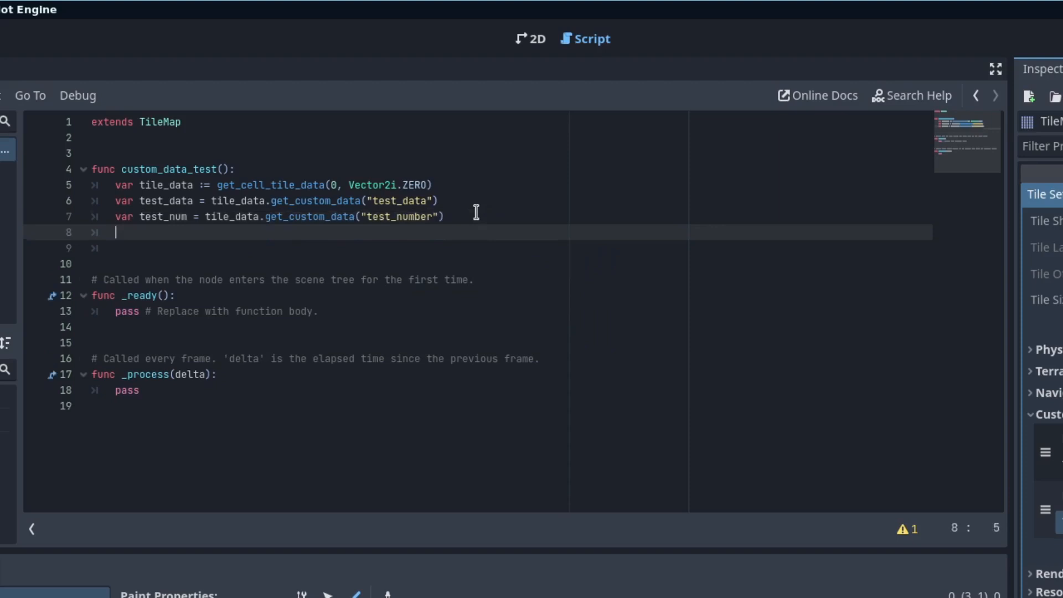
Print both values in one line with .format([test_data, test_num]).
{"action": "type", "text": "print()"}
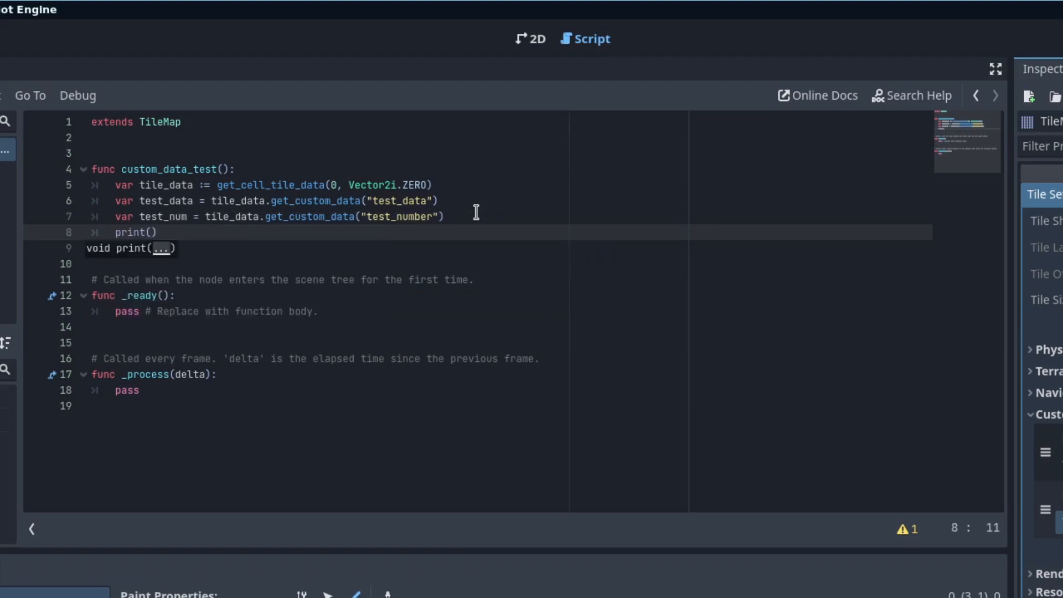
{"action": "type", "text": "\"T\""}
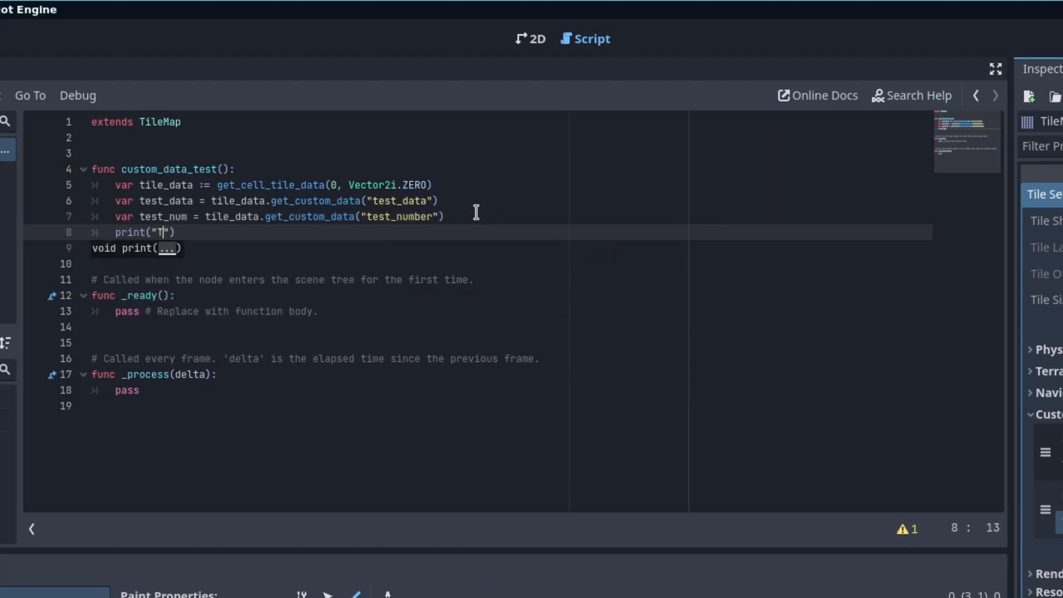
{"action": "type", "text": "est data {}"}
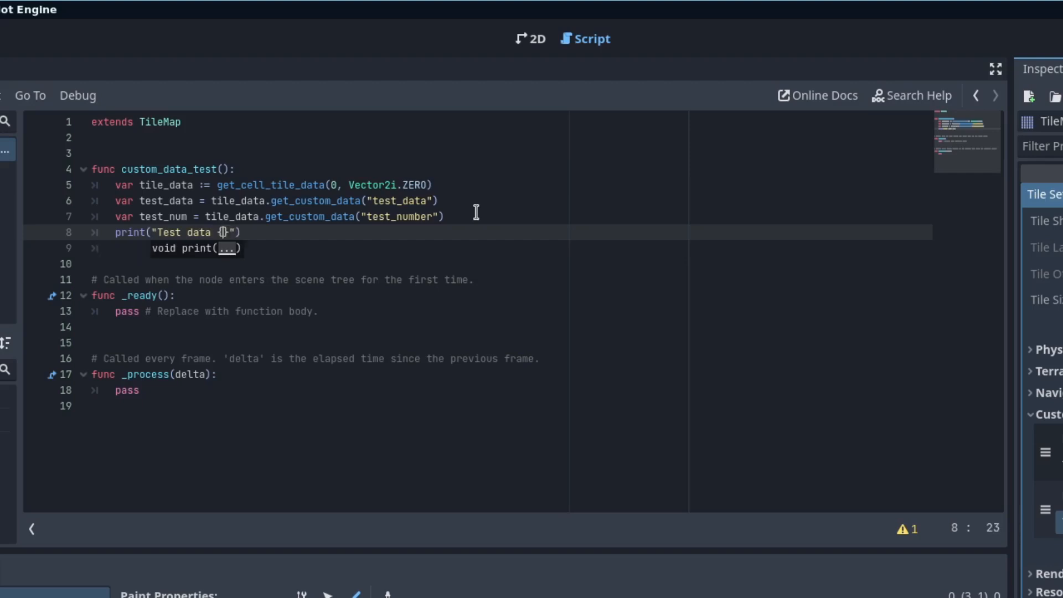
{"action": "type", "text": ":"}
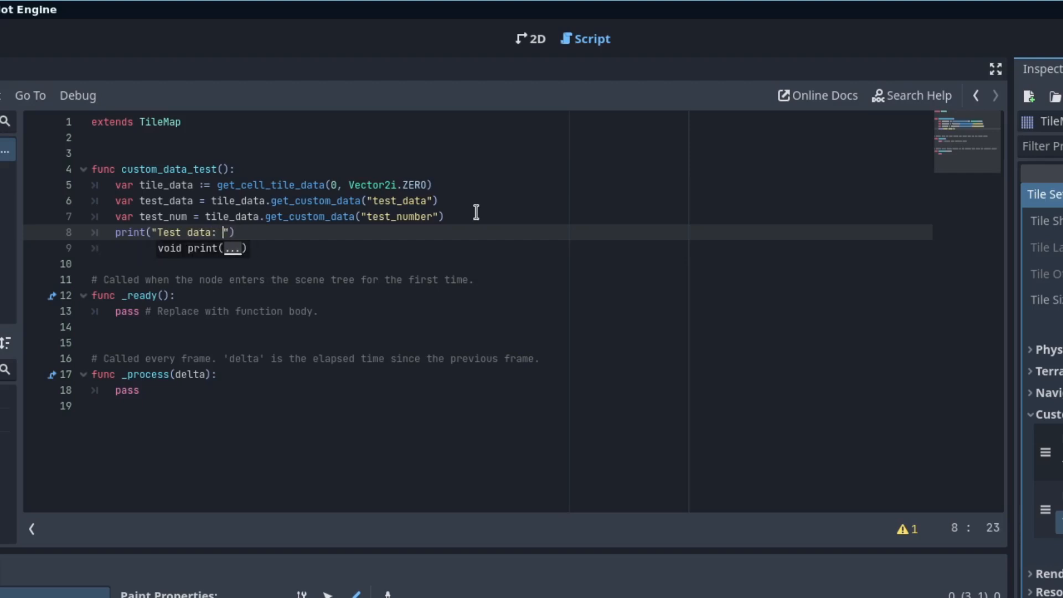
{"action": "type", "text": "{0} - Test number: {1"}
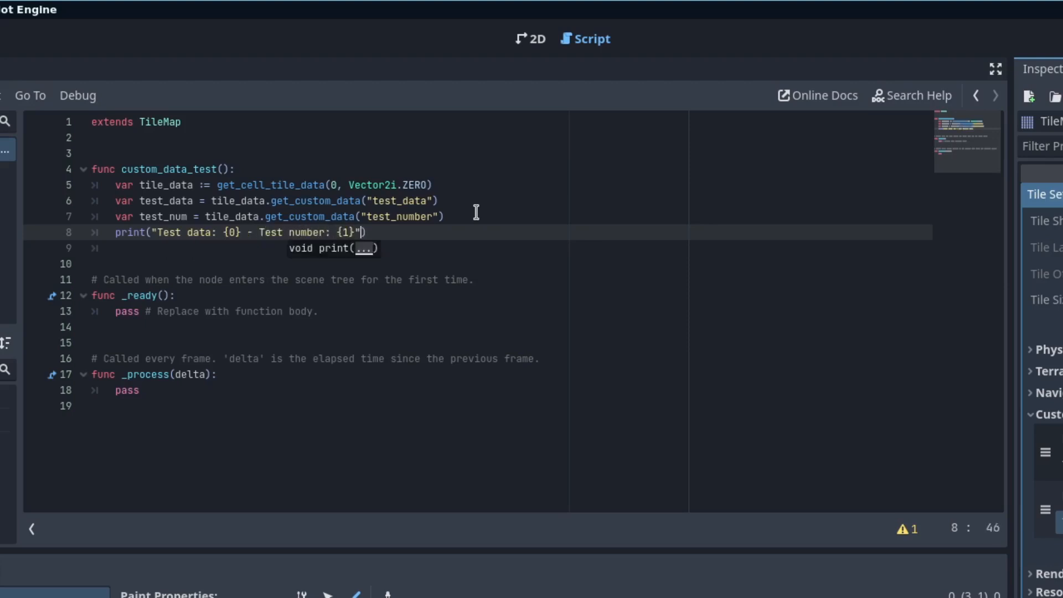
{"action": "type", "text": ".format()"}
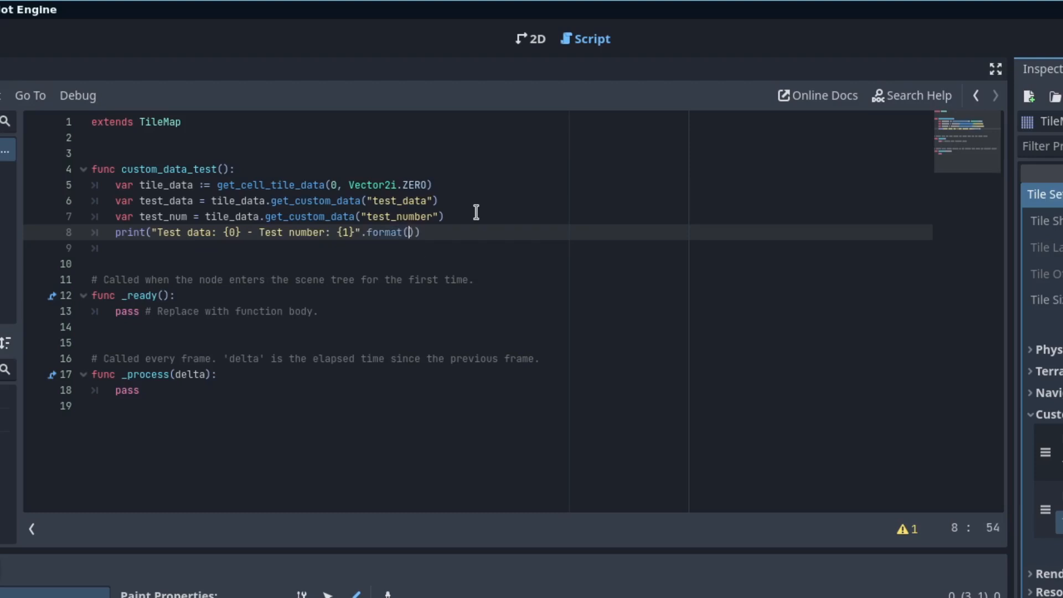
{"action": "type", "text": "[test_data,"}
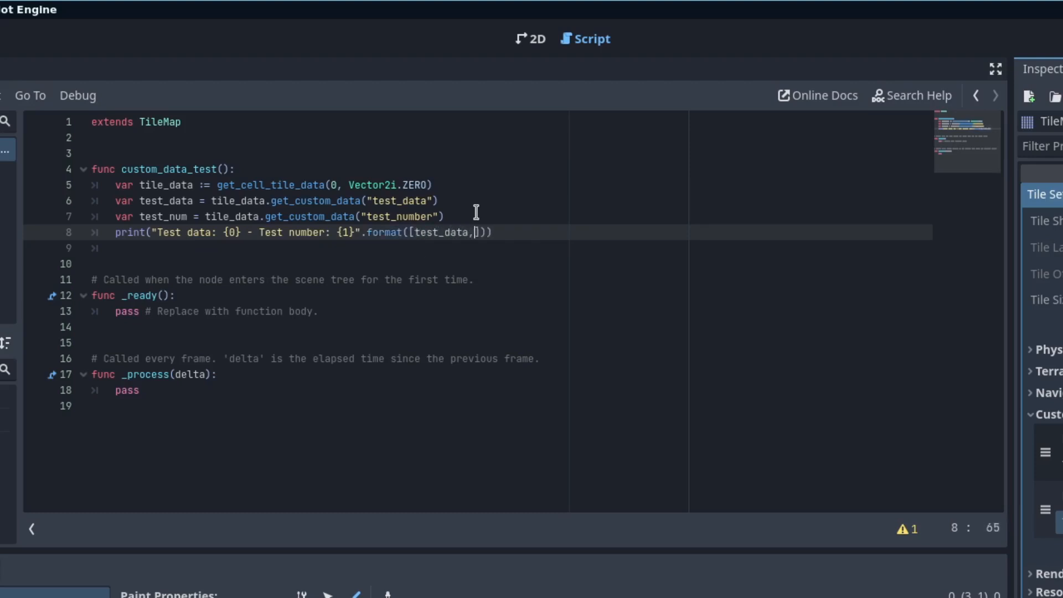
{"action": "type", "text": "test_num"}
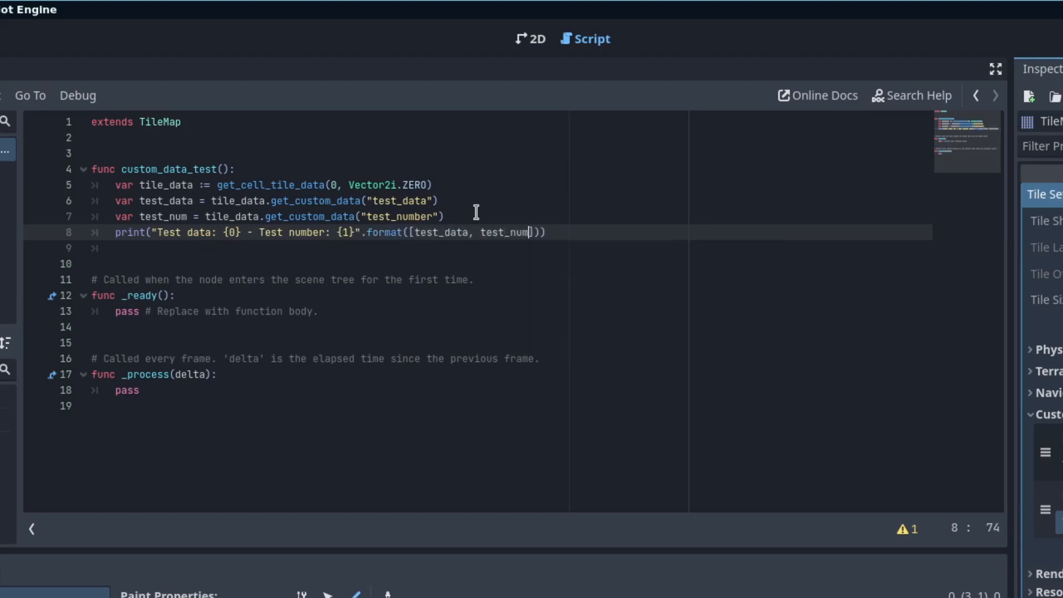
{"action": "left_click", "coordinate": [118, 312]}
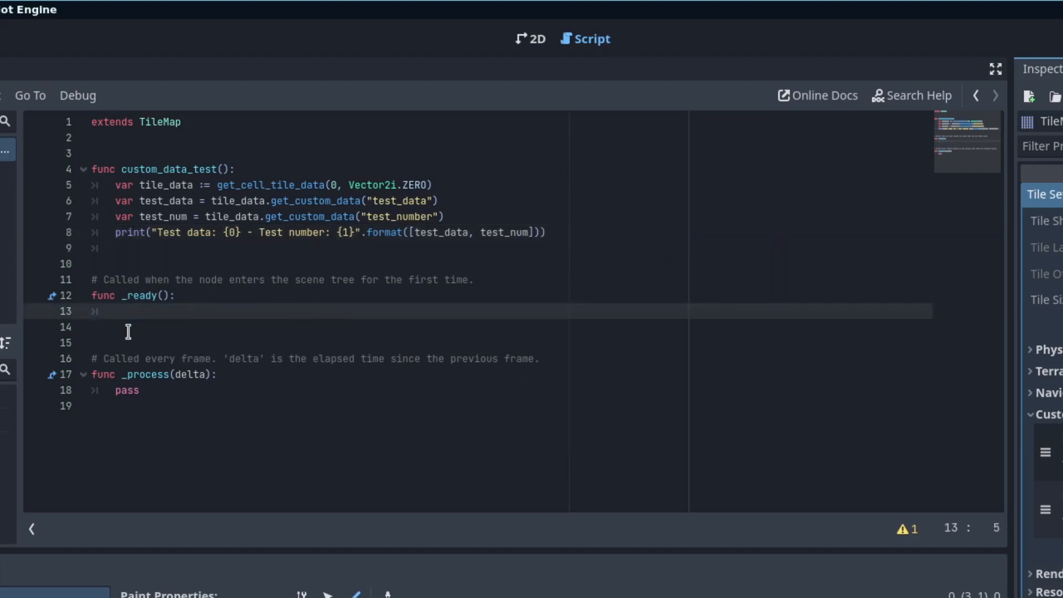
Call custom_data_test() from _ready and return to the 2D scene view.
{"action": "type", "text": "custom_data_test("}
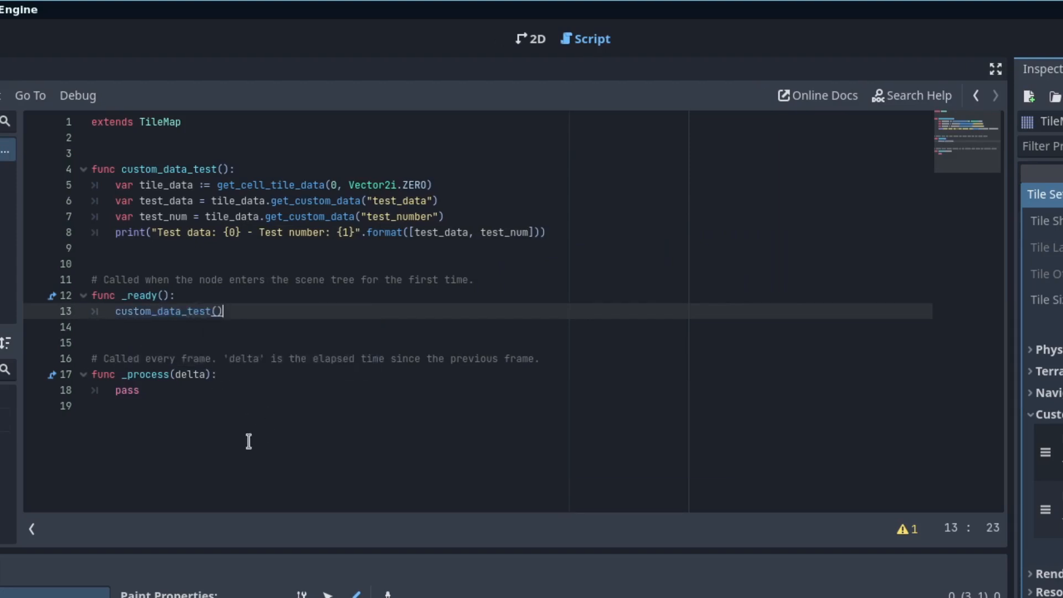
{"action": "left_click", "coordinate": [531, 26]}
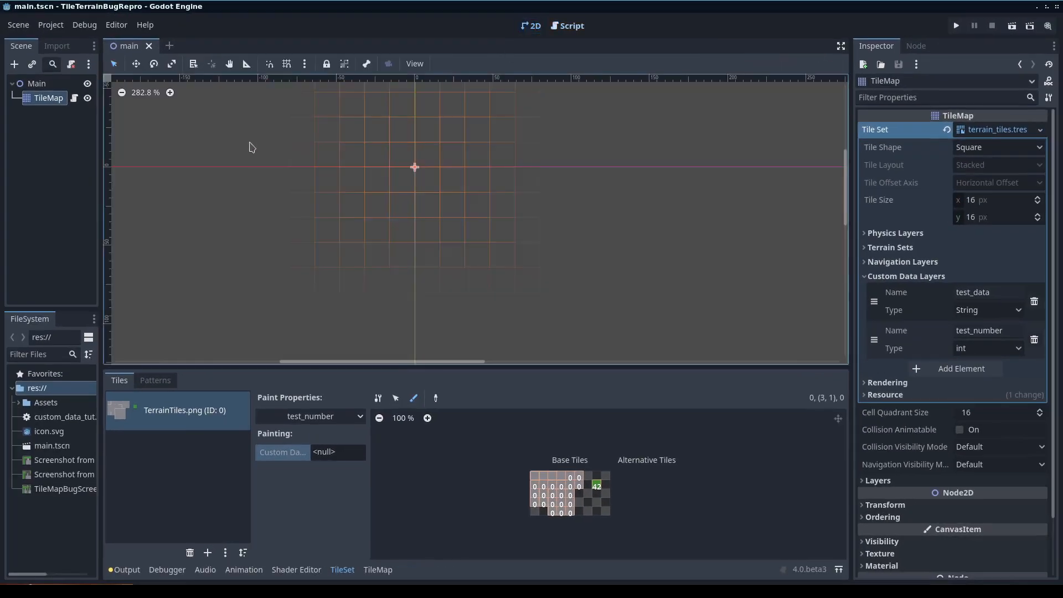
{"action": "mouse_move", "coordinate": [344, 459]}
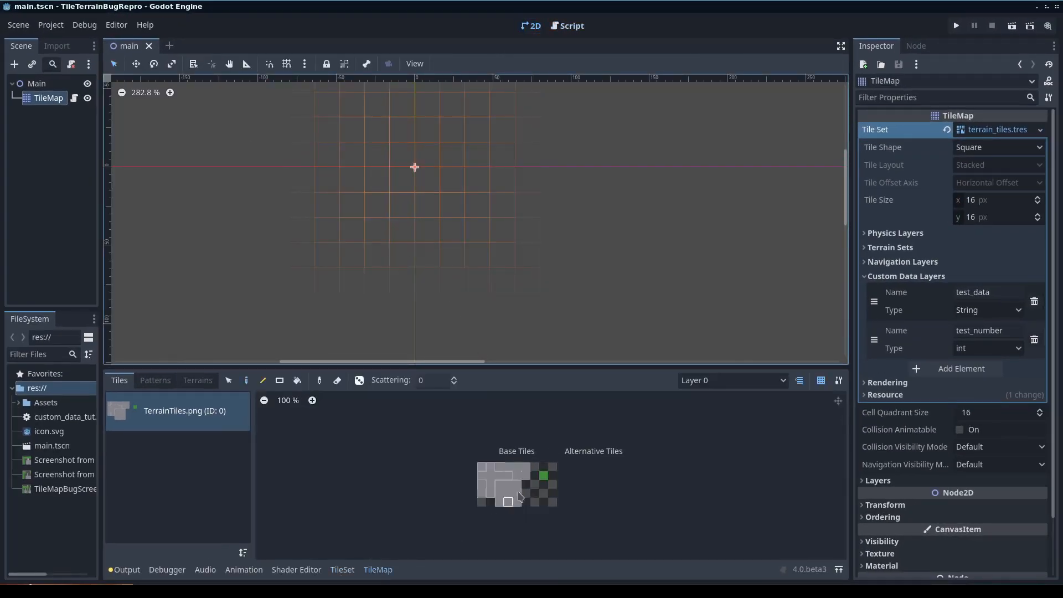
Paint the green tile onto the map cell just below-right of the origin.
{"action": "left_click", "coordinate": [377, 155]}
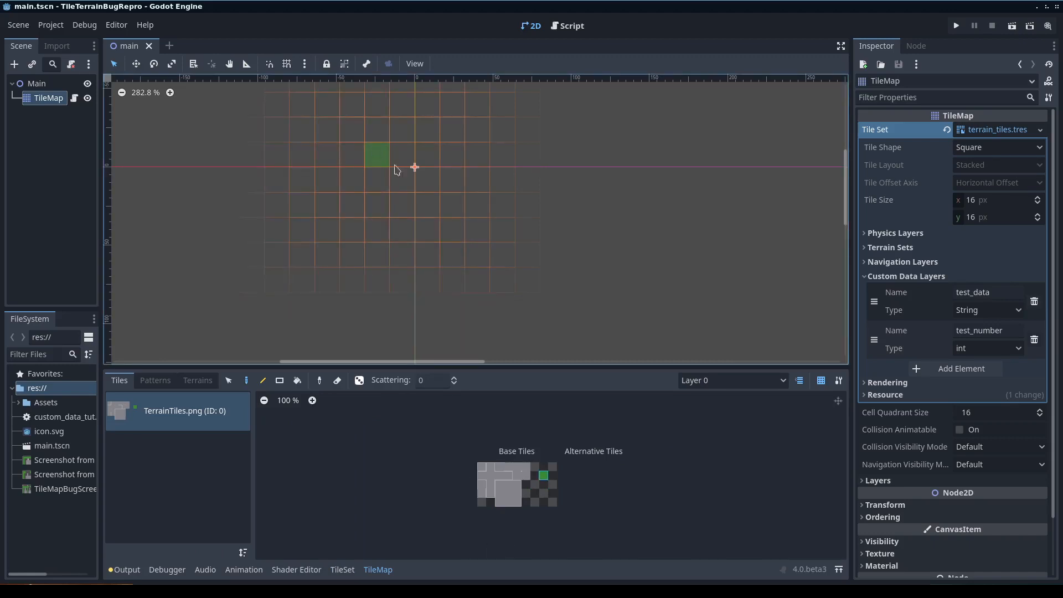
{"action": "left_click", "coordinate": [701, 254]}
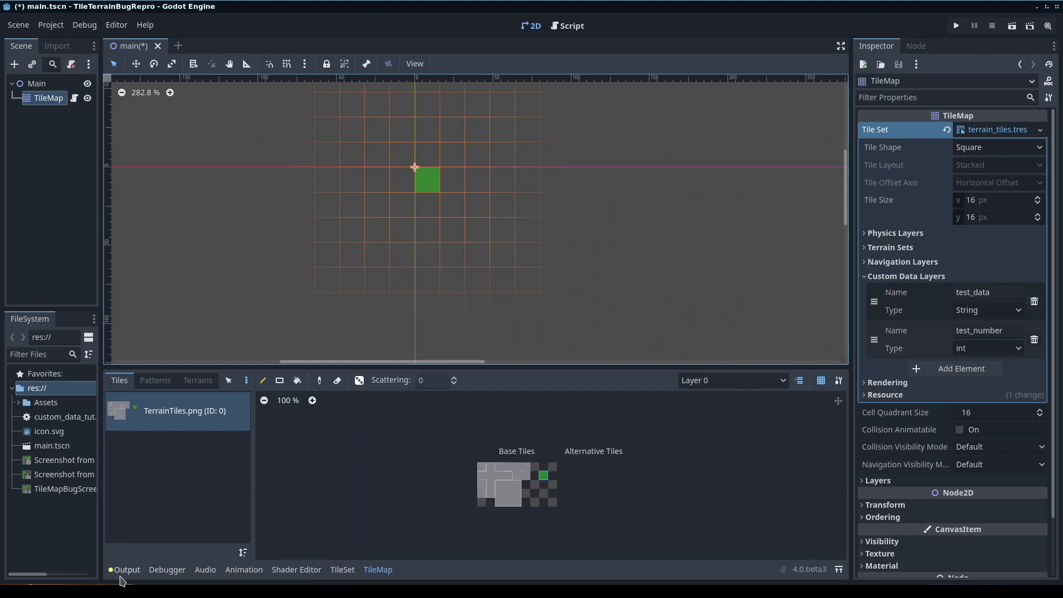
Run the game and confirm the output shows 'Test data: foo - Test number: 42'.
{"action": "left_click", "coordinate": [955, 25]}
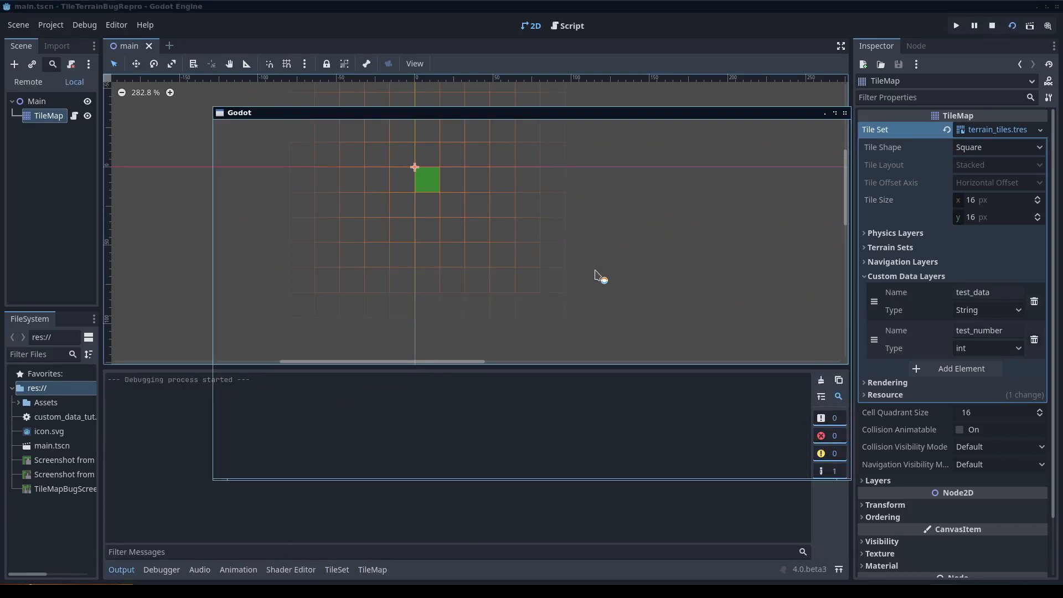
{"action": "left_click", "coordinate": [956, 25]}
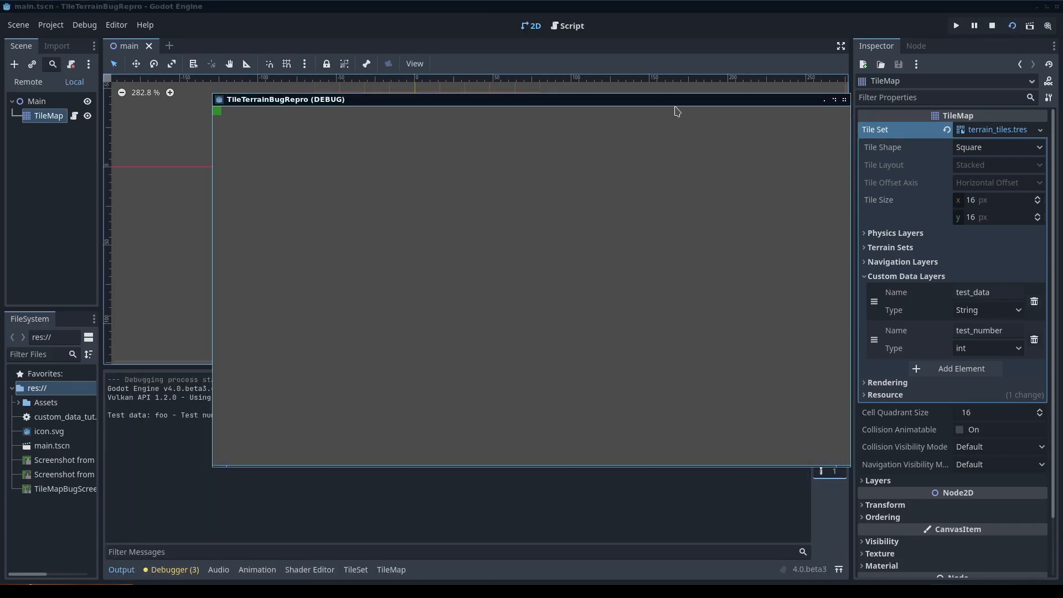
{"action": "left_click", "coordinate": [992, 25]}
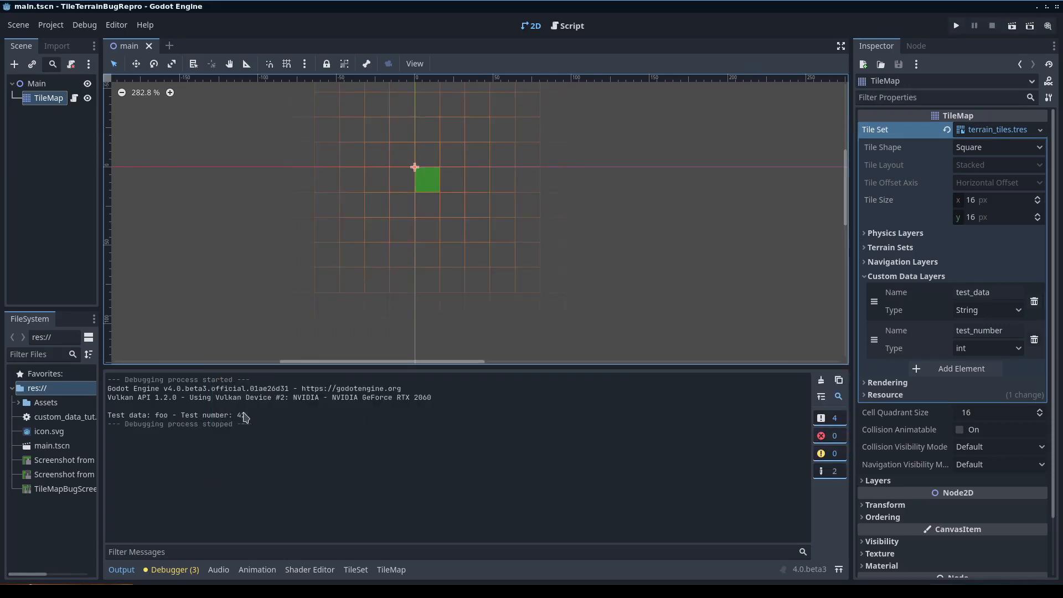
{"action": "mouse_move", "coordinate": [278, 419]}
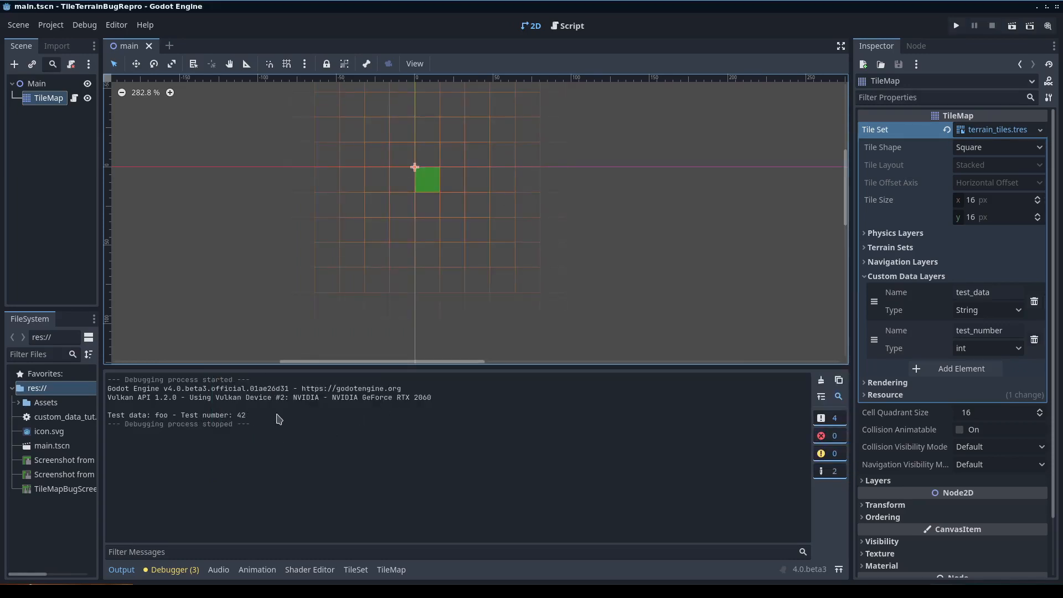